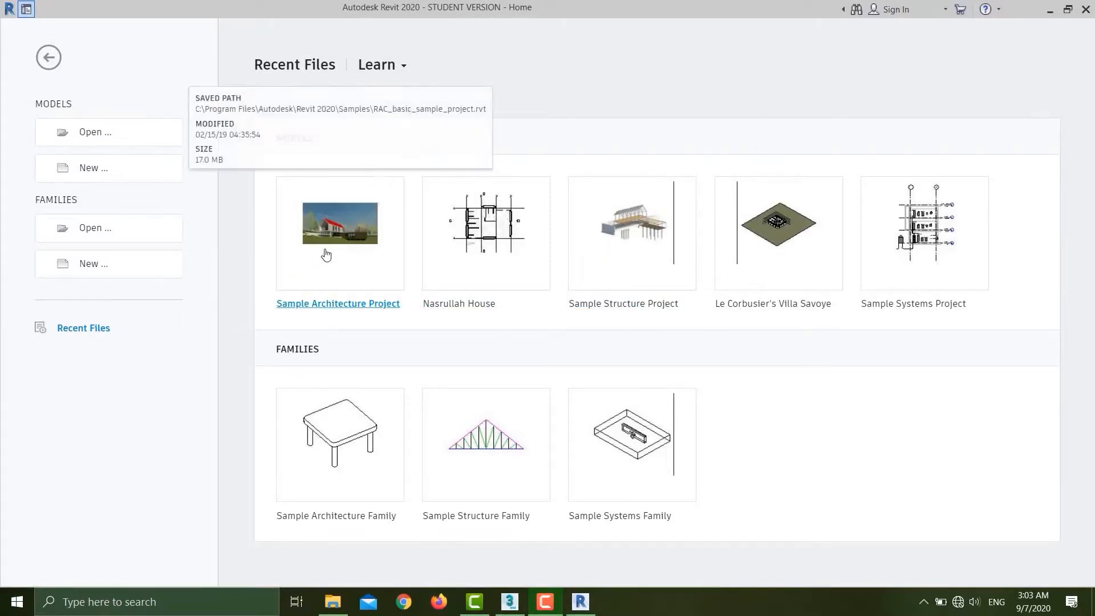
Open the Sample Architecture Project and confirm length units are millimeters
click(338, 303)
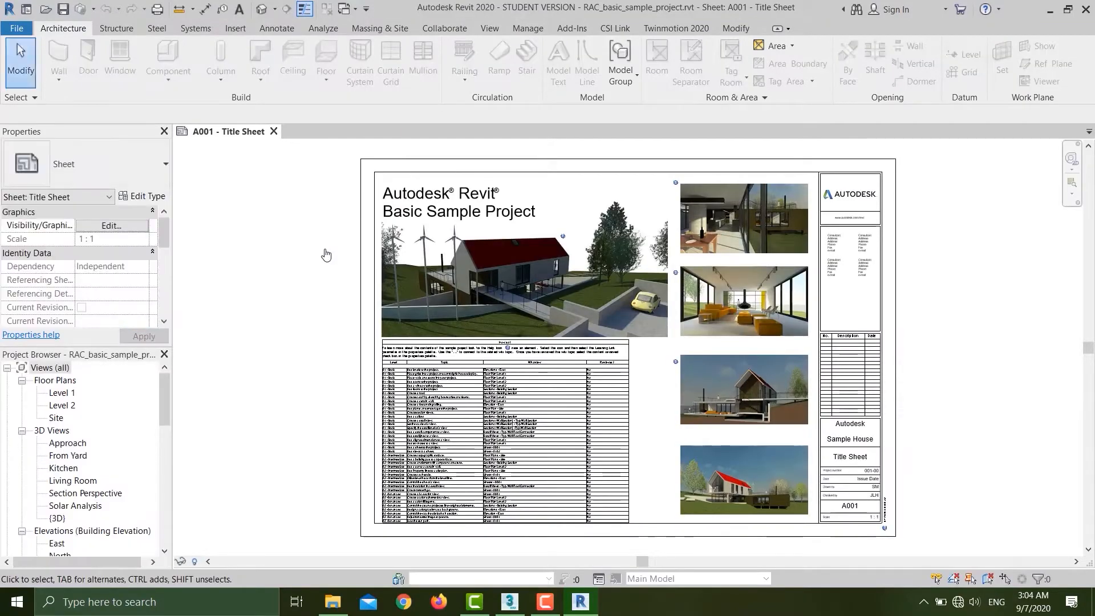
mouse_move(314, 238)
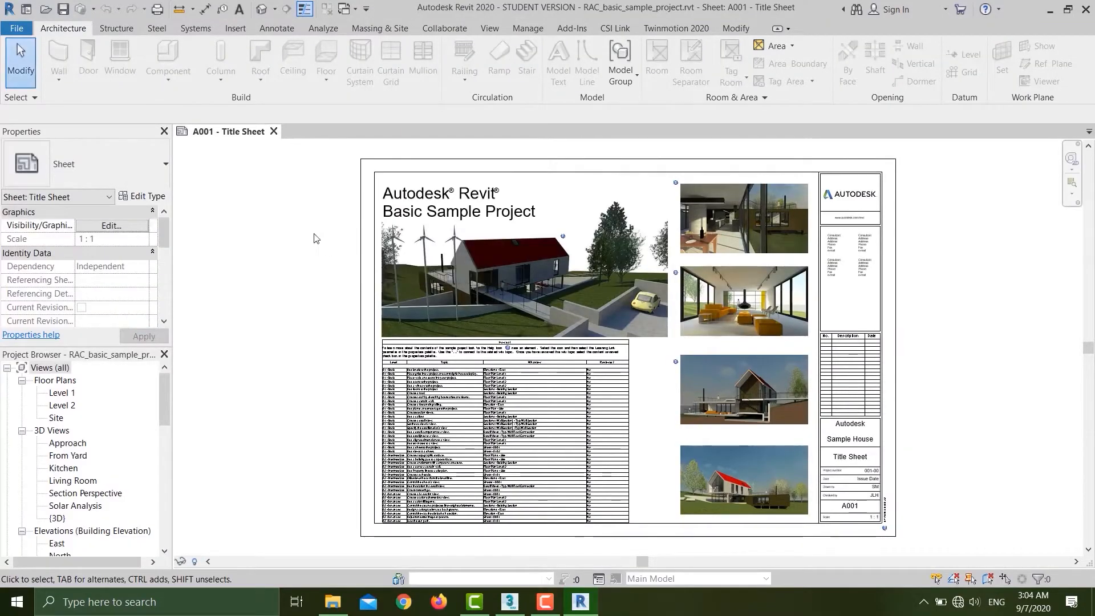
mouse_move(330, 231)
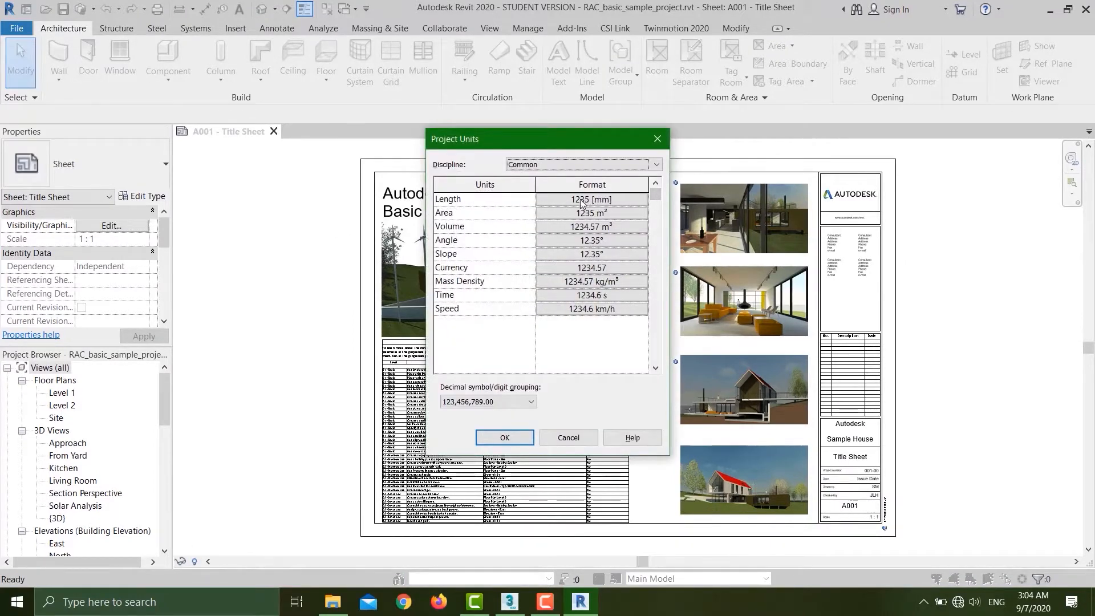
click(591, 199)
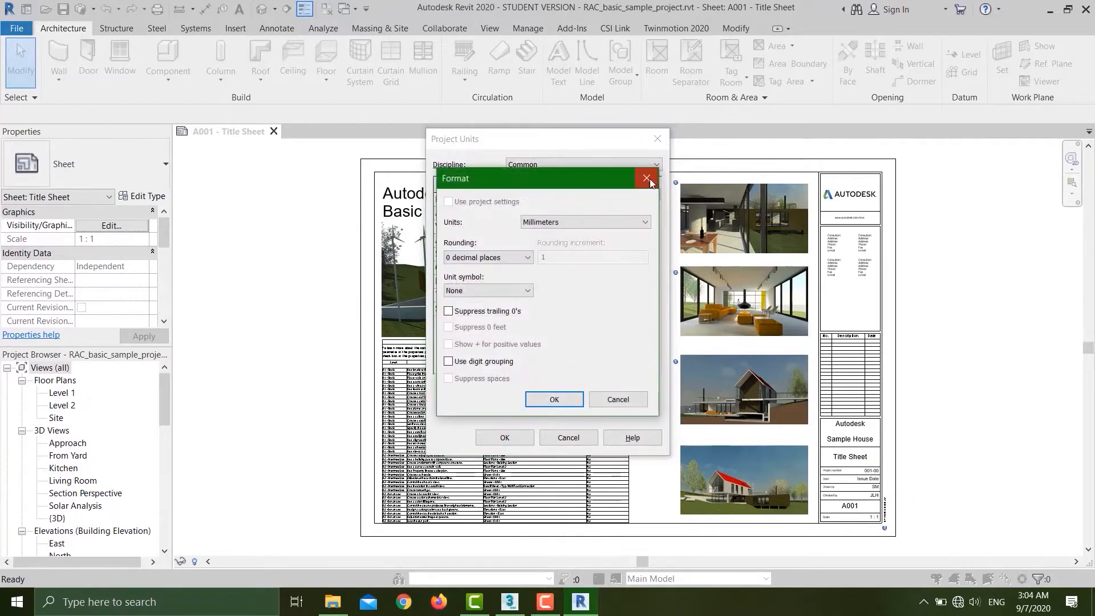
click(644, 179)
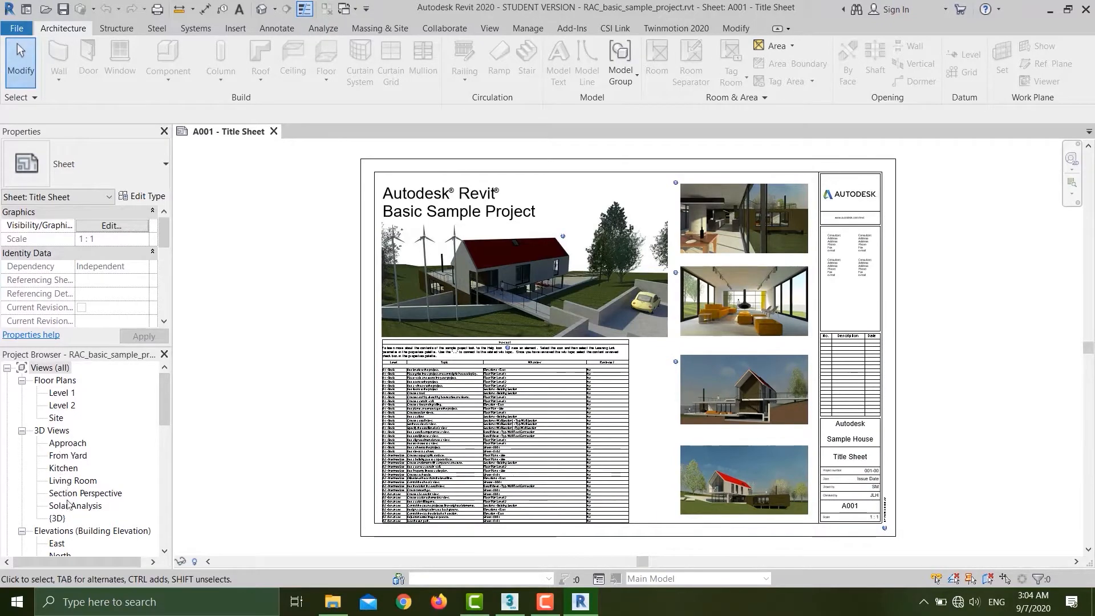
Export the {3D} view as an FBX file into the Revit folder
double_click(58, 517)
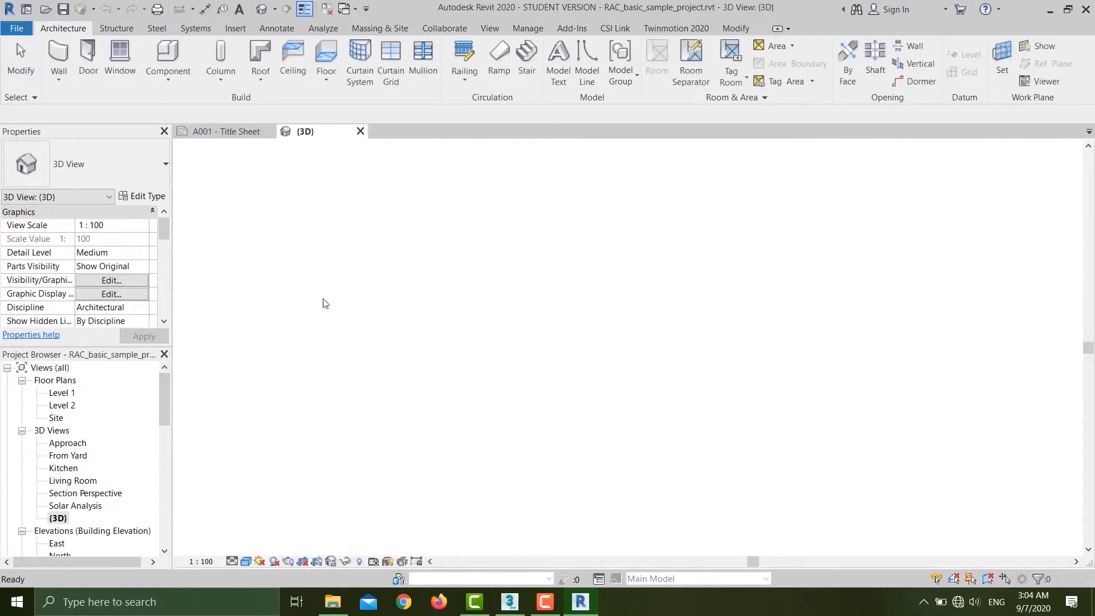
click(16, 28)
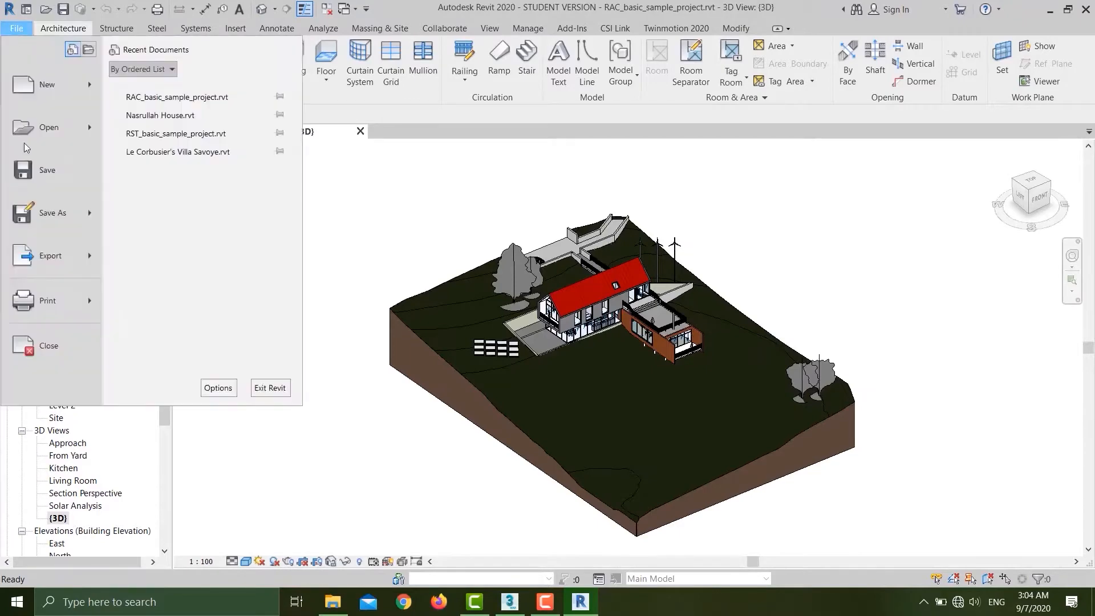
click(50, 254)
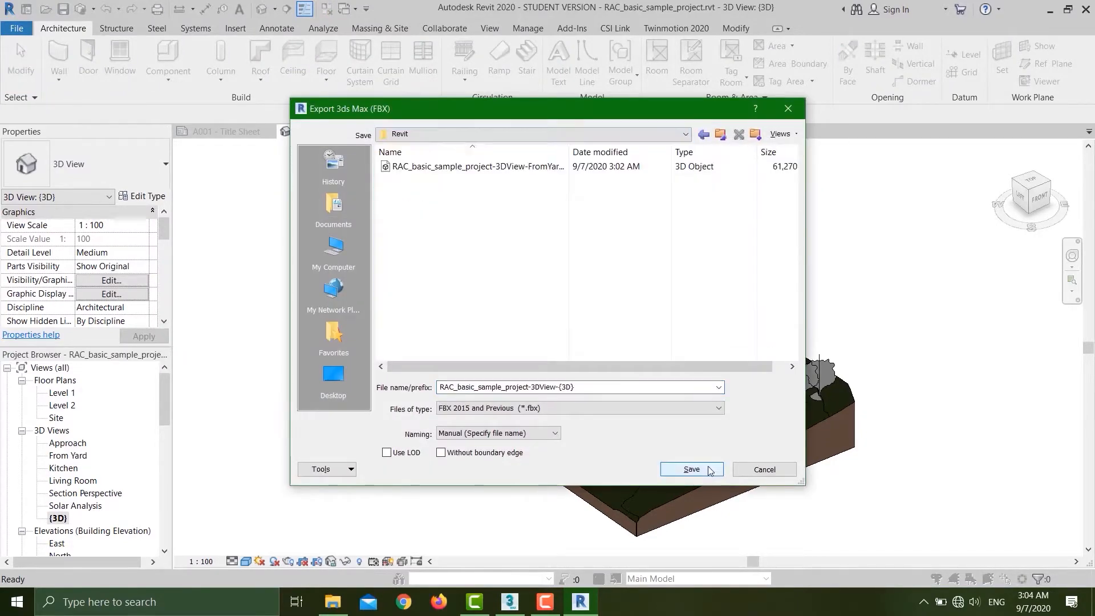
click(690, 469)
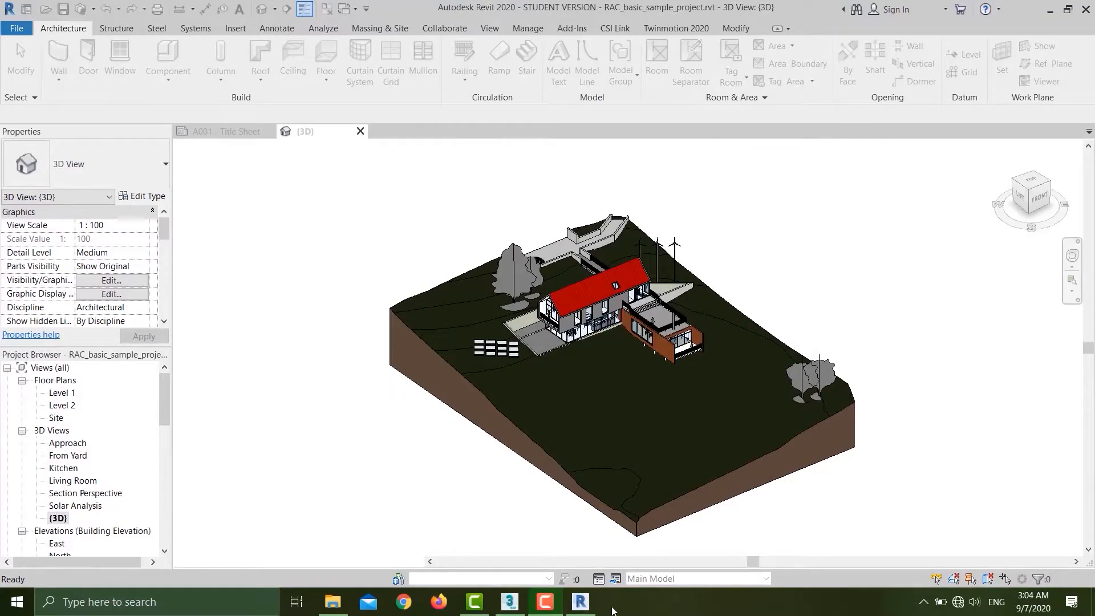
In 3ds Max, verify System Unit Setup shows 1 Unit = 1.0 Centimeters
click(509, 601)
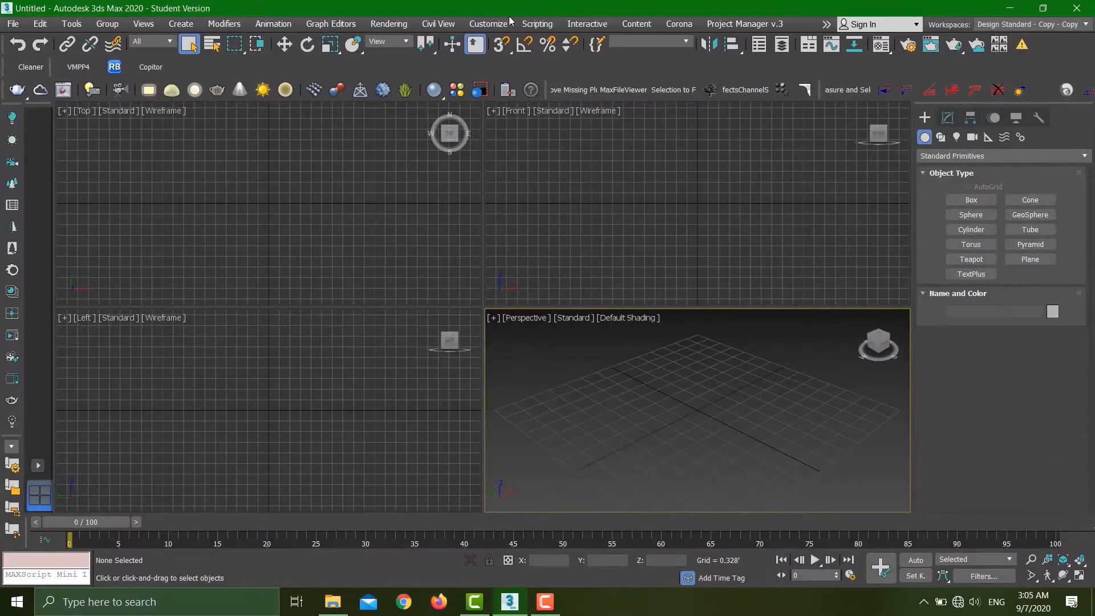
click(487, 23)
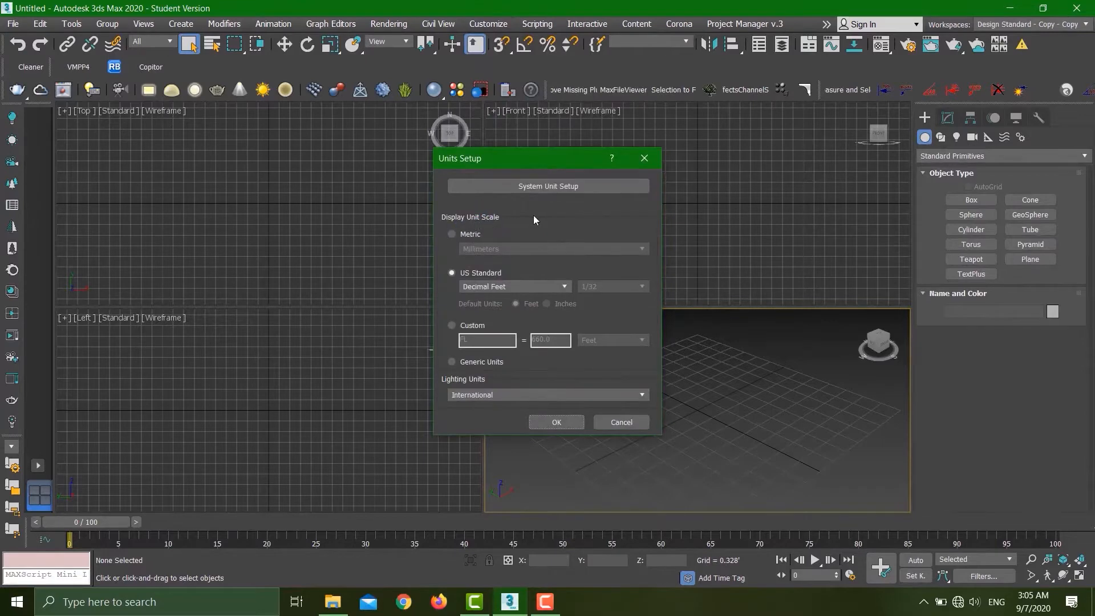
click(547, 186)
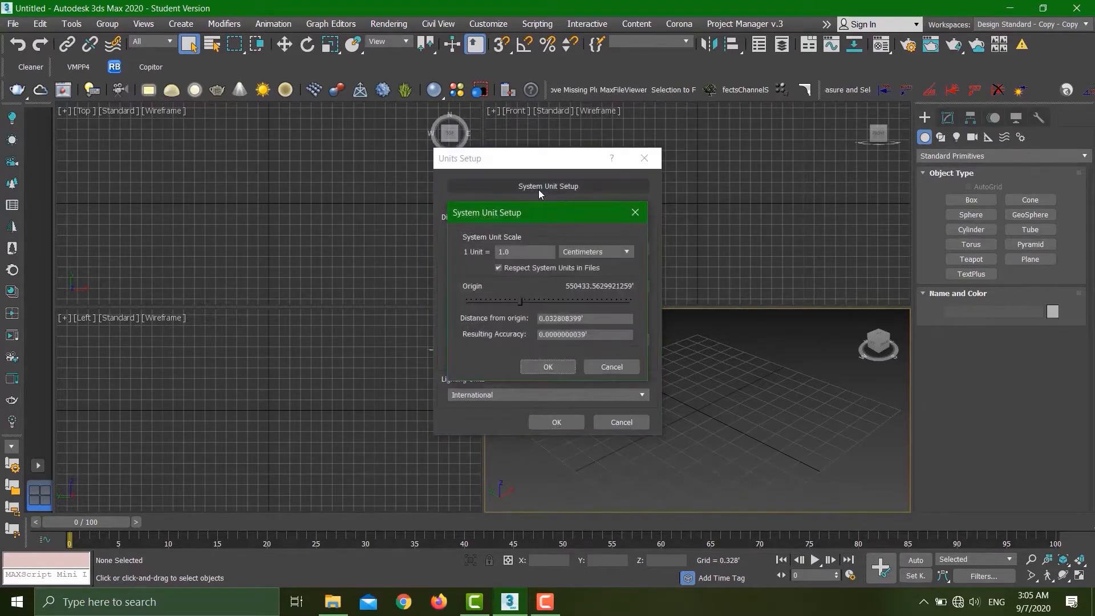
mouse_move(585, 260)
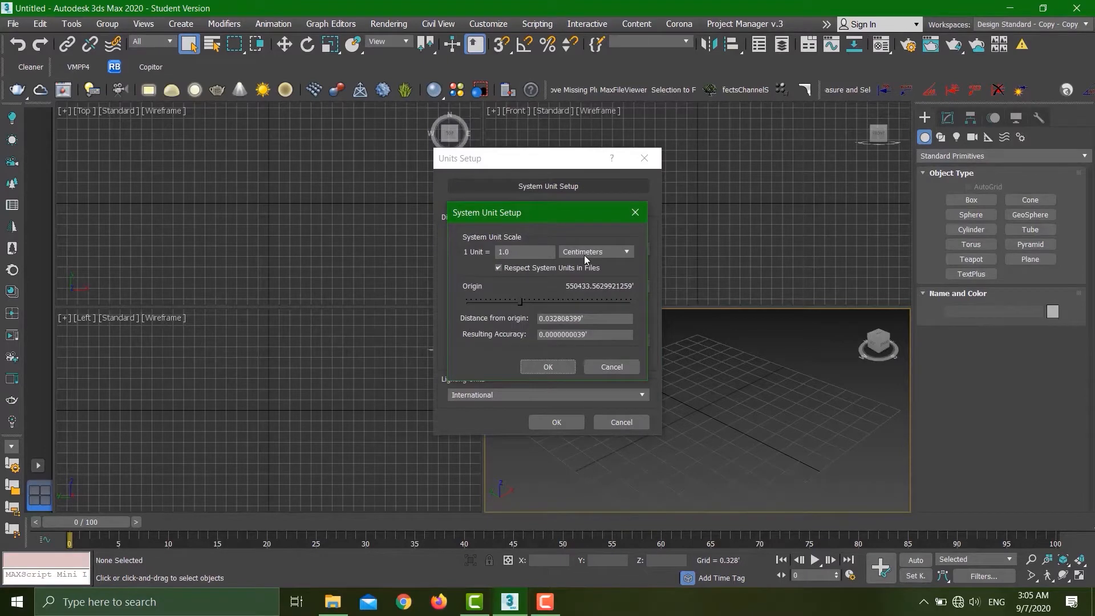
mouse_move(598, 358)
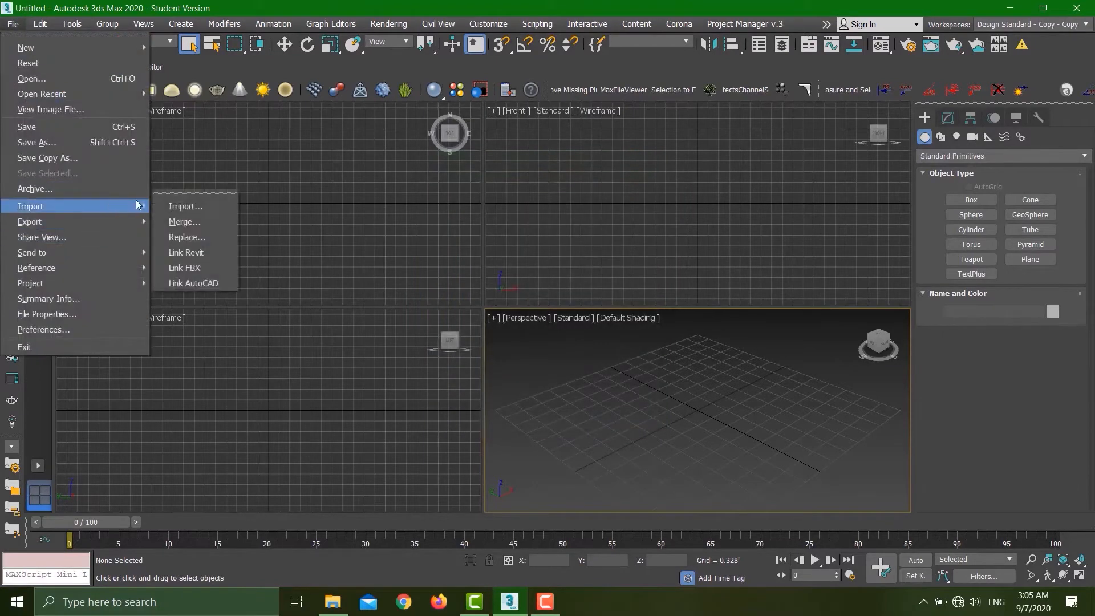
mouse_move(186, 205)
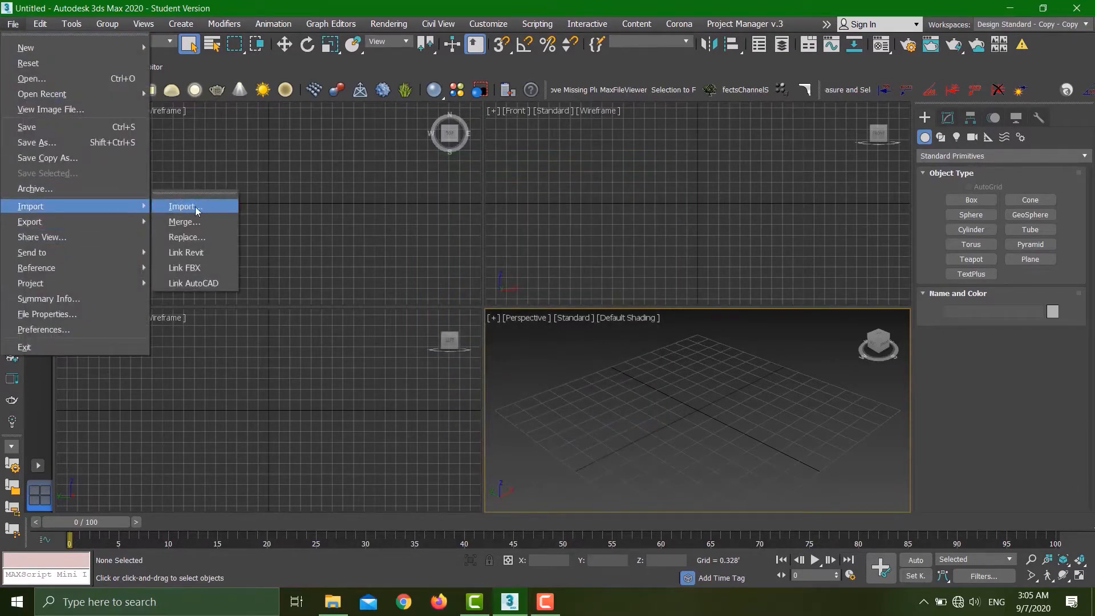
mouse_move(213, 271)
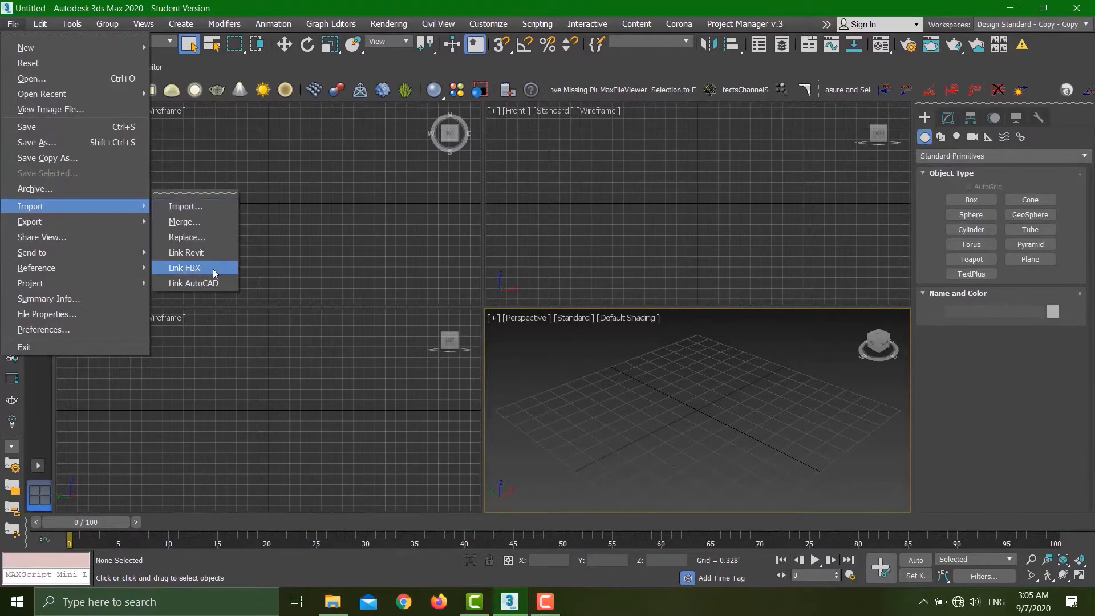
mouse_move(184, 221)
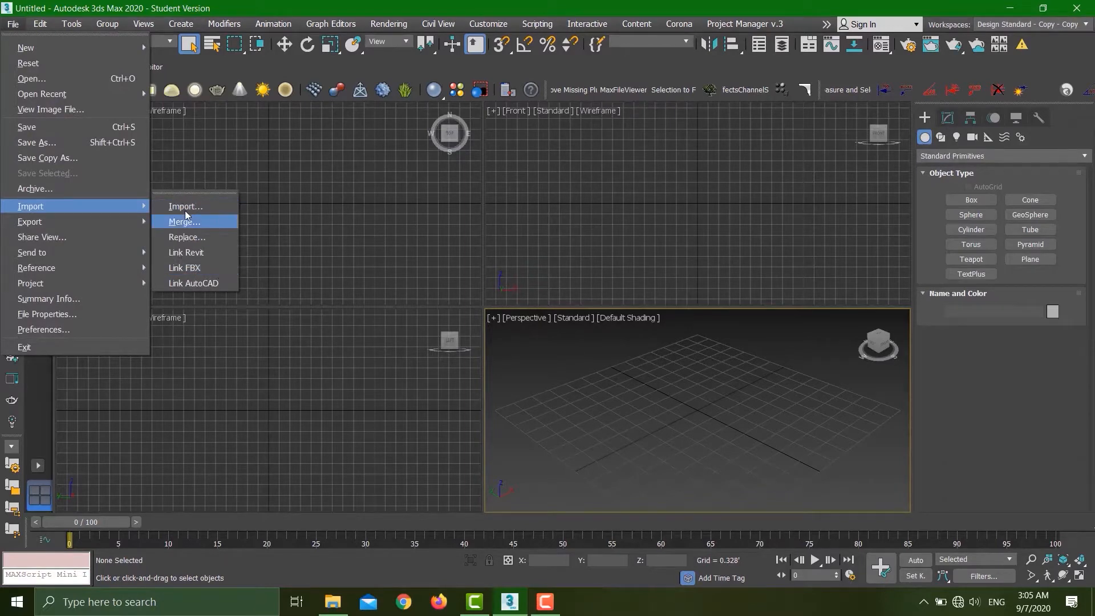
Import RAC_basic_sample_project-3DView-FromYard.fbx from the Revit folder
click(185, 208)
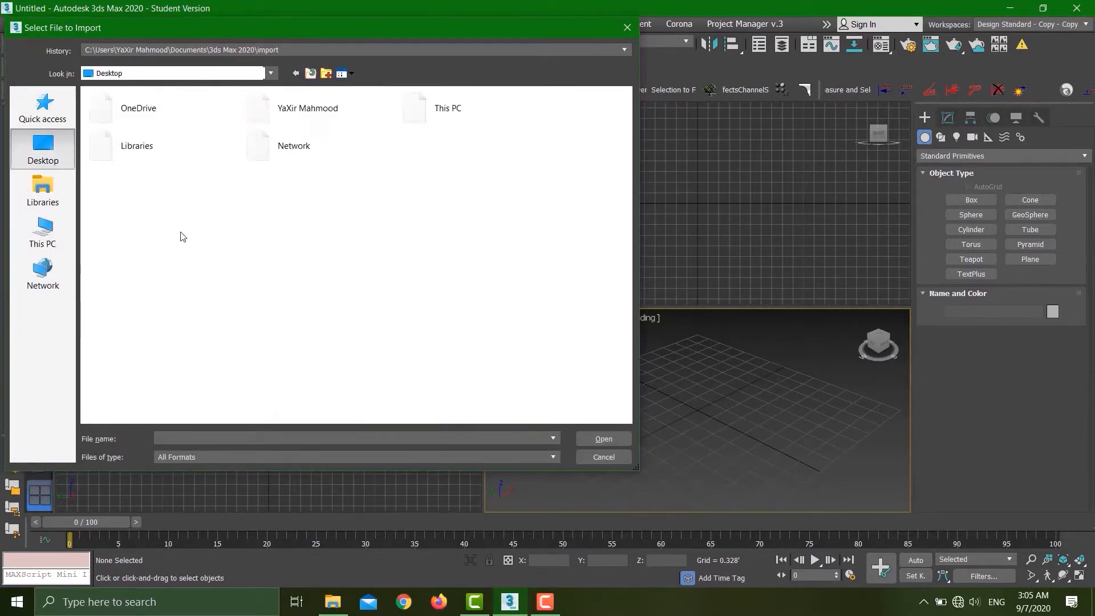
double_click(307, 108)
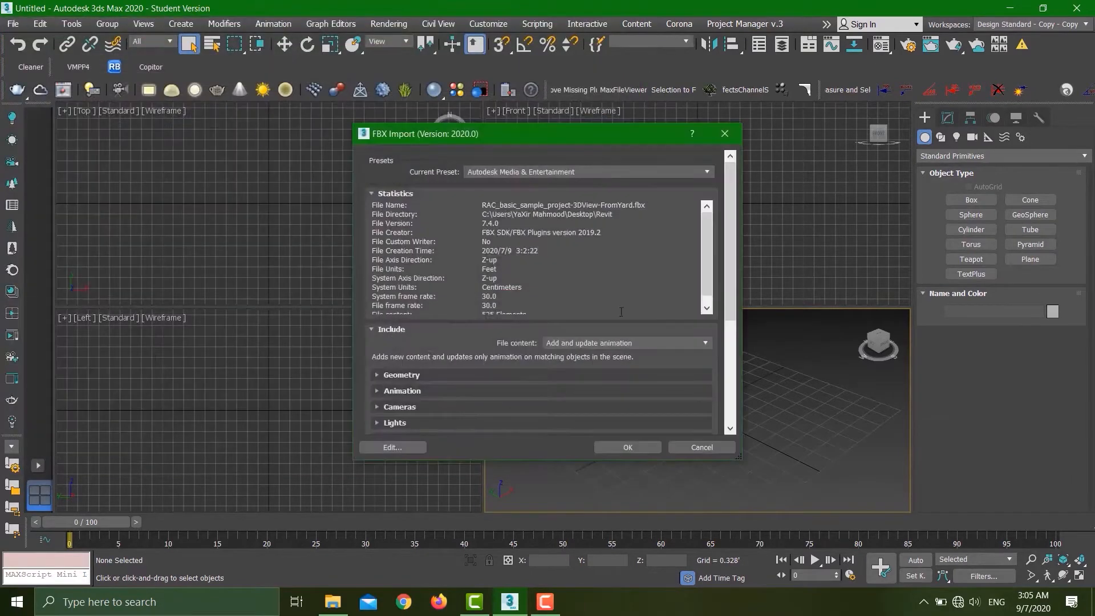
mouse_move(513, 171)
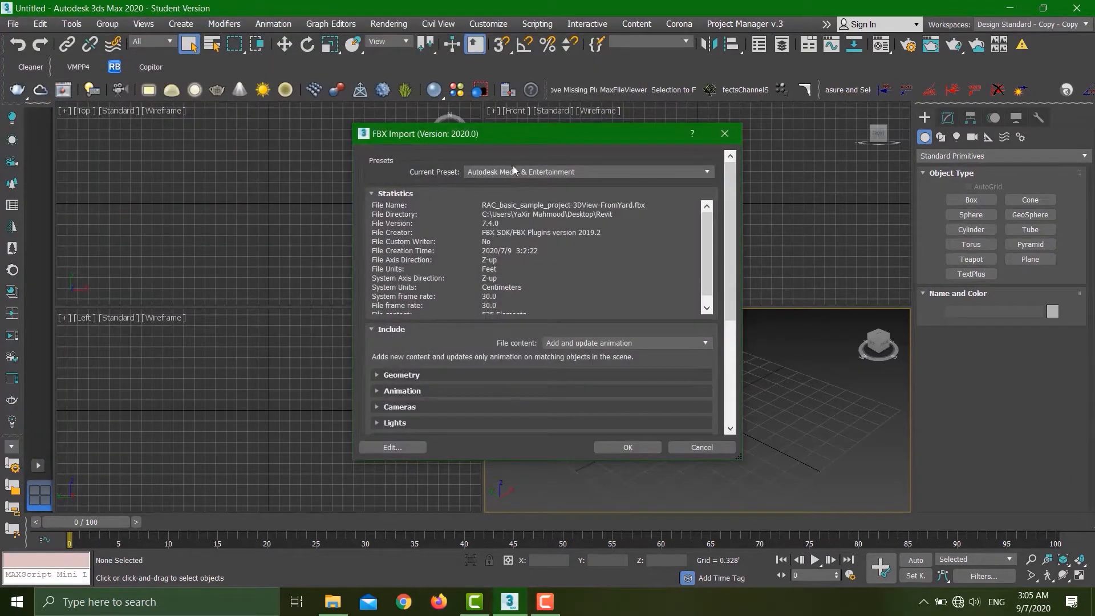
Try the Autodesk Architectural (Revit) preset, then return to Media & Entertainment
click(705, 171)
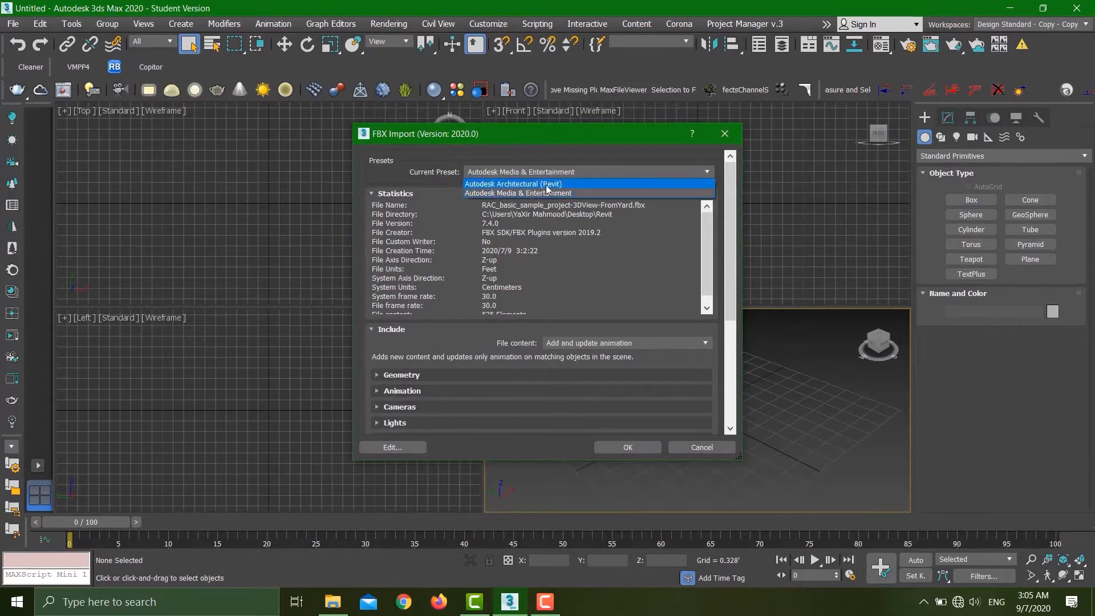
click(512, 184)
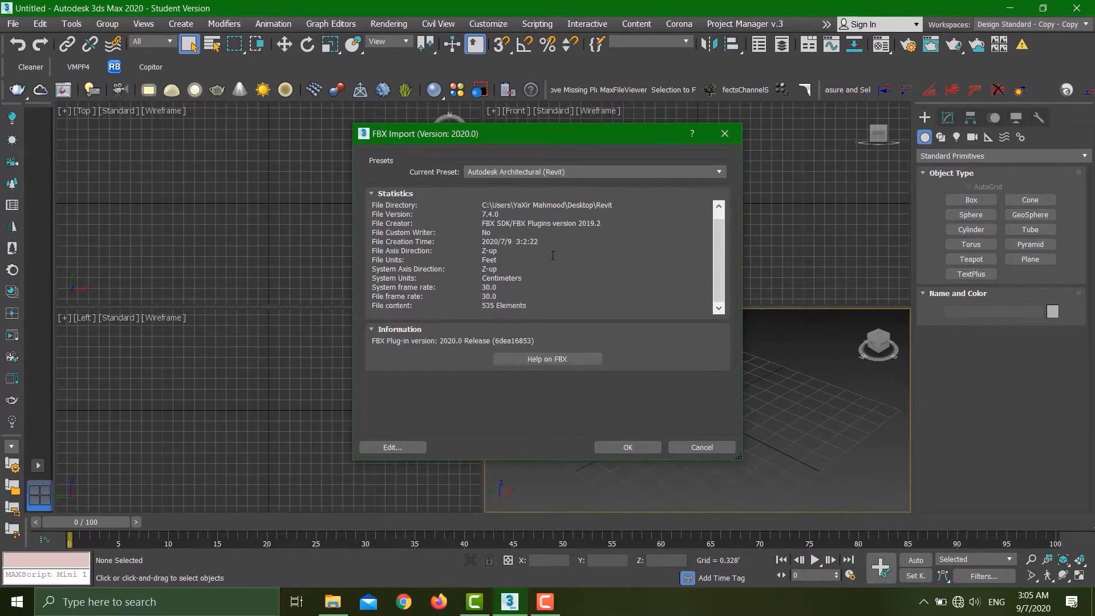
click(718, 172)
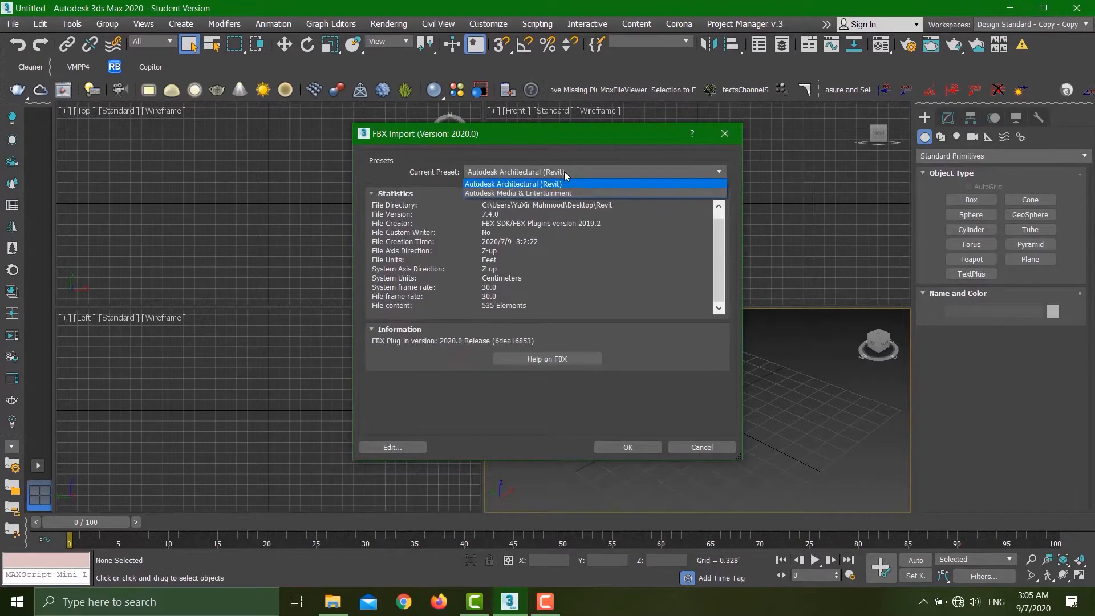
click(516, 193)
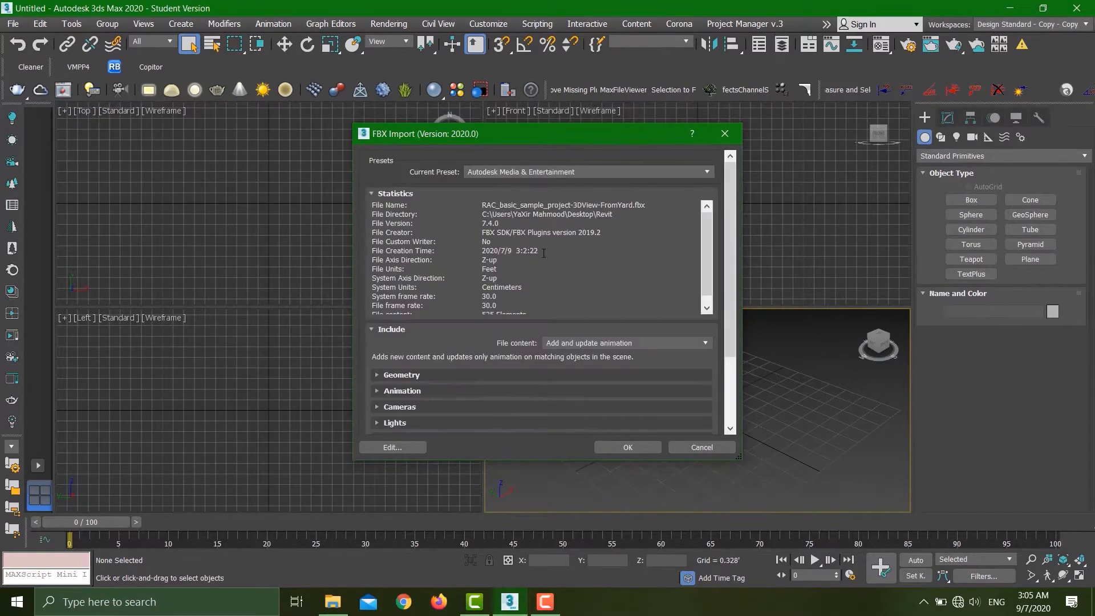
scroll(down, 3)
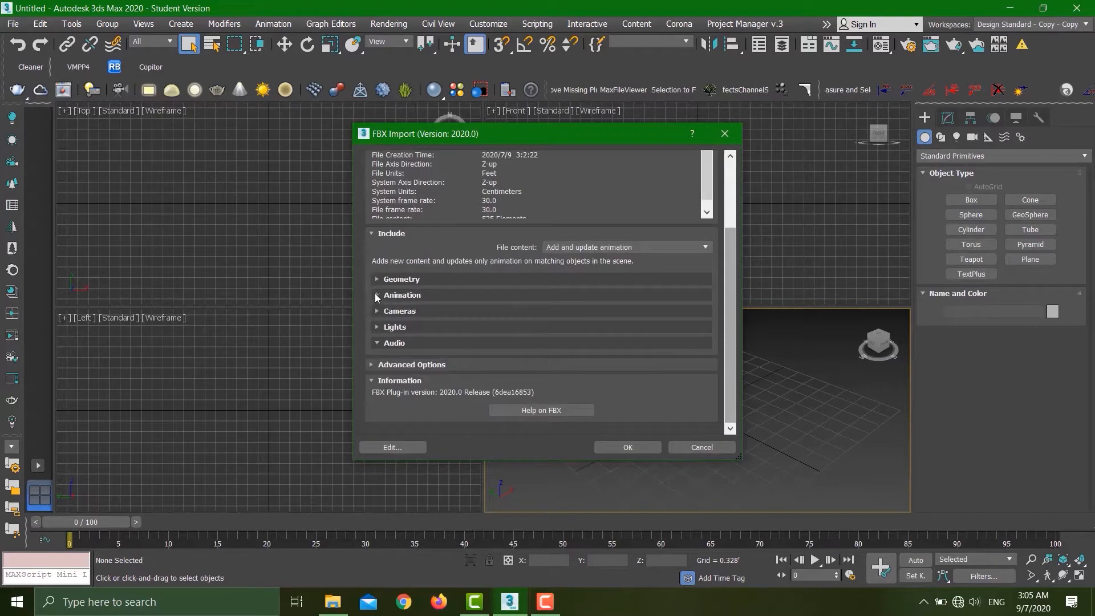
mouse_move(730, 335)
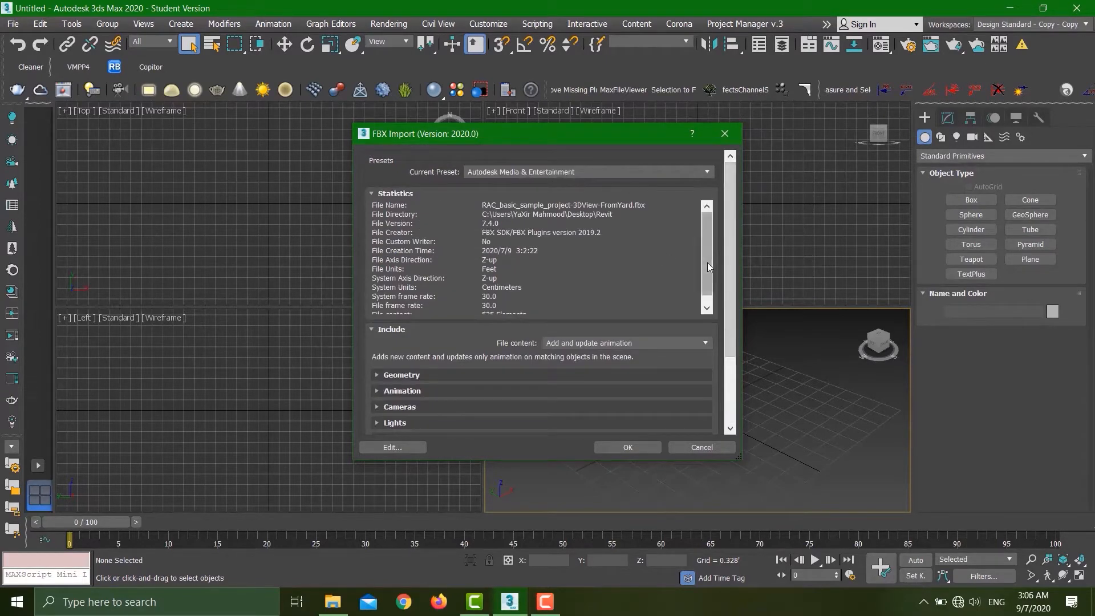
Review the Centimeters system units and advanced options, then confirm the import
scroll(down, 3)
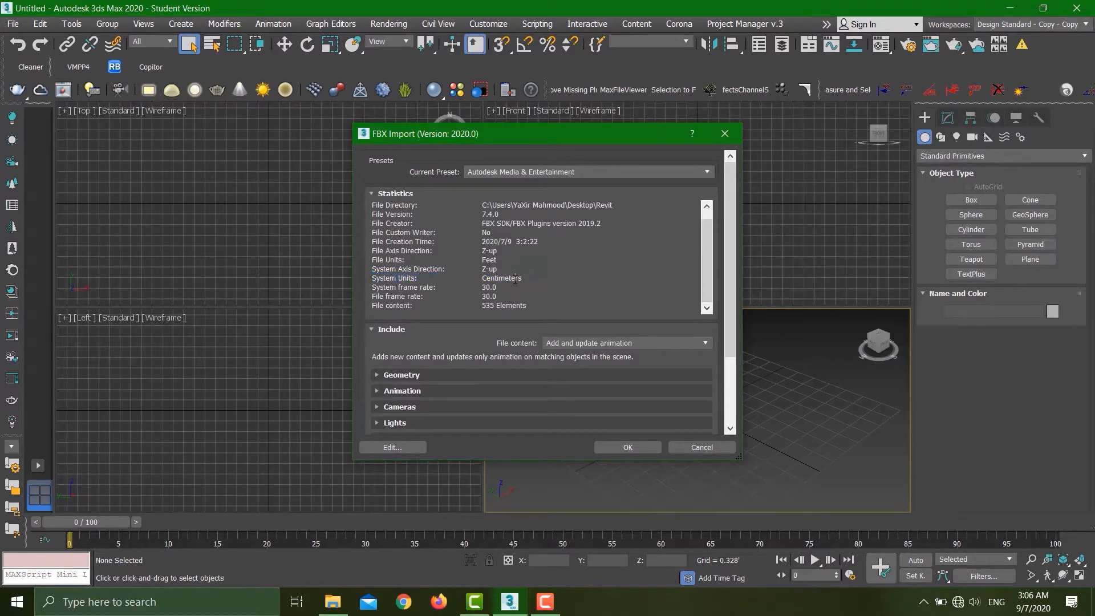
click(447, 278)
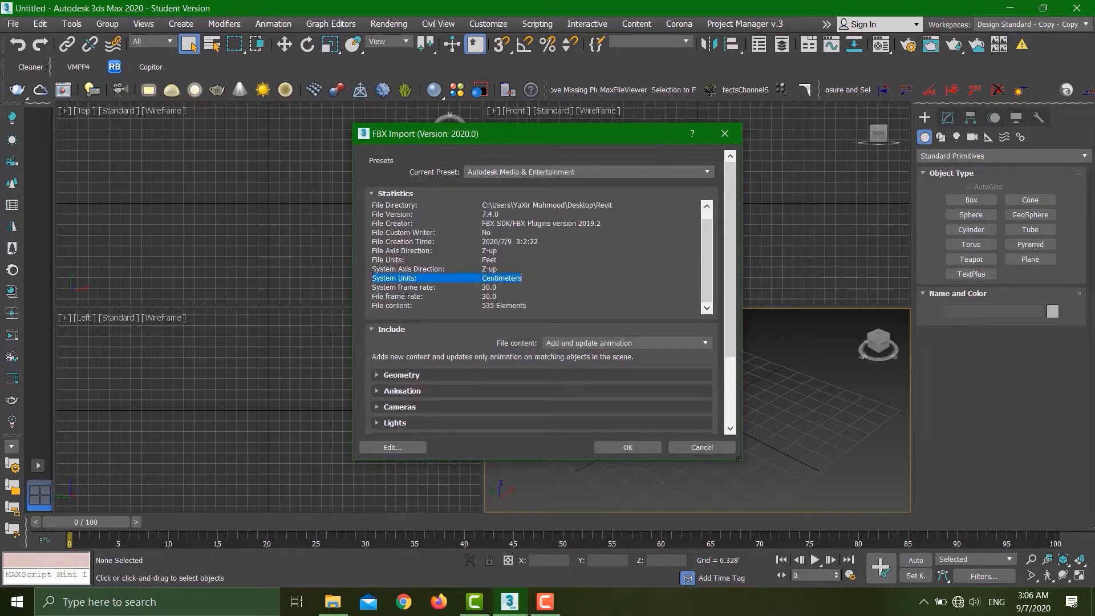
click(404, 258)
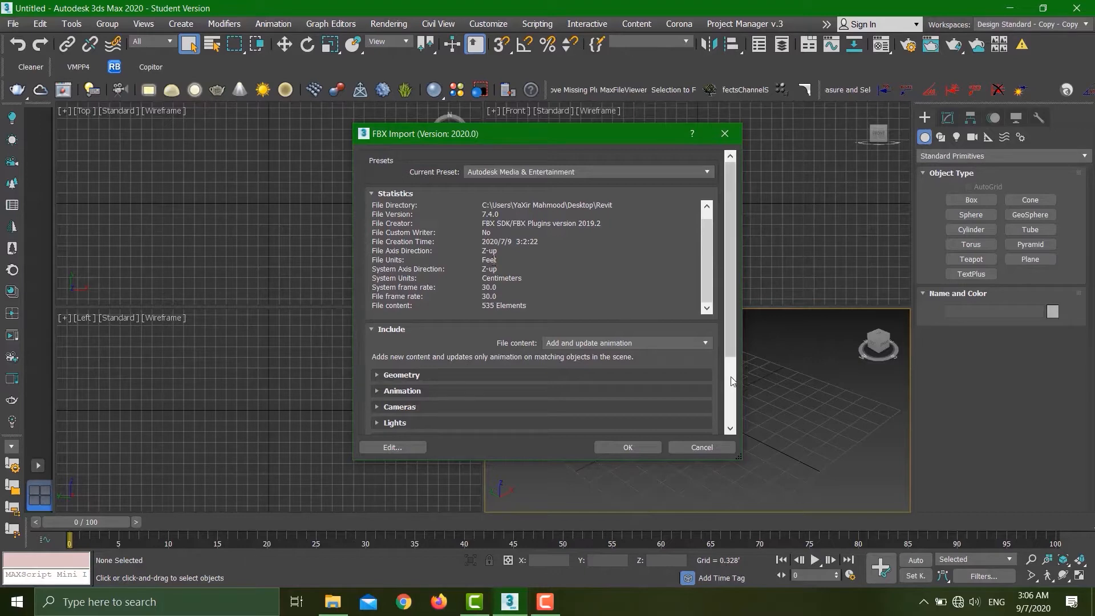
scroll(down, 3)
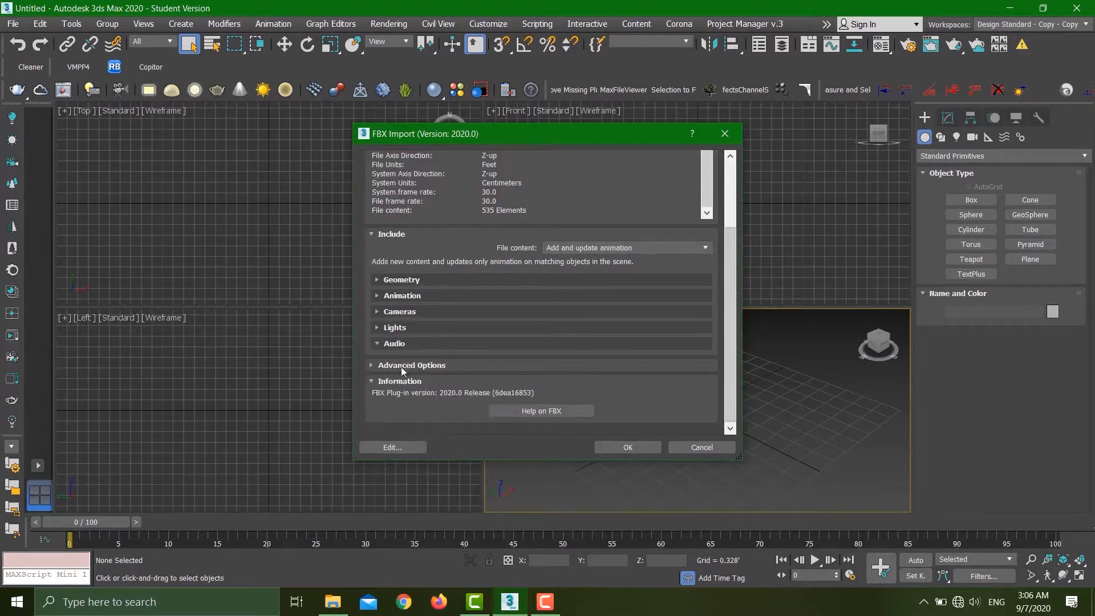
click(411, 364)
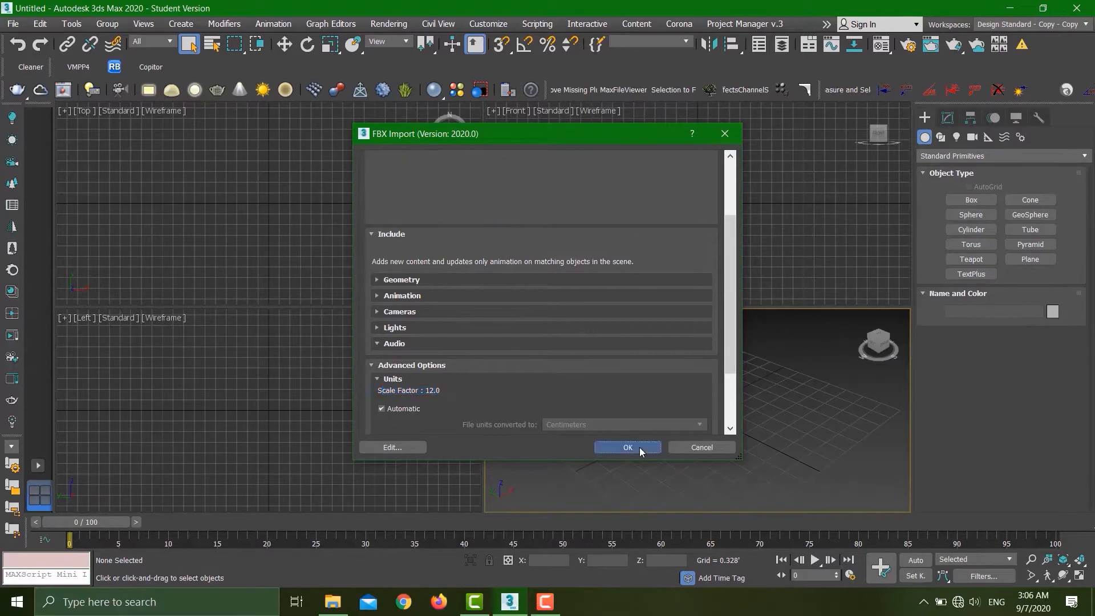
click(625, 447)
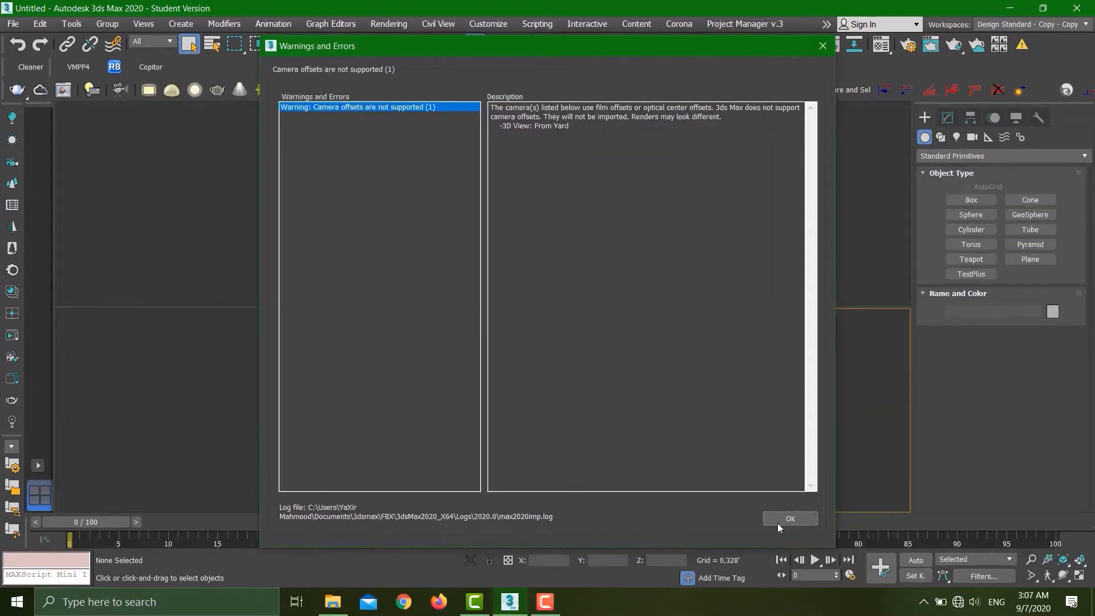
Dismiss the camera offset warning, deselect, and select terrain Surface [411452]
click(789, 518)
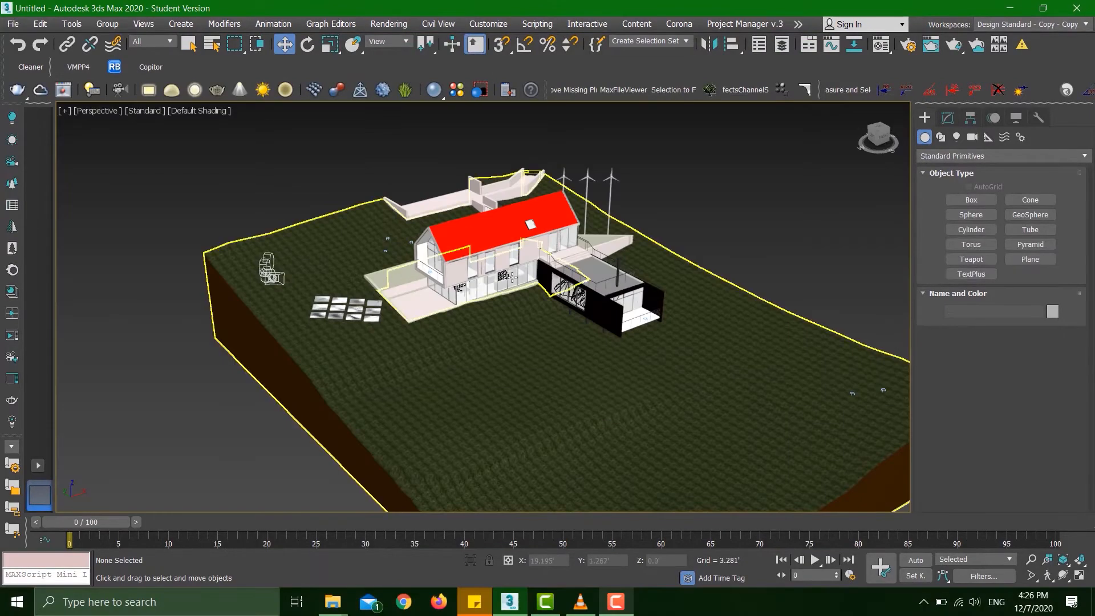
scroll(up, 3)
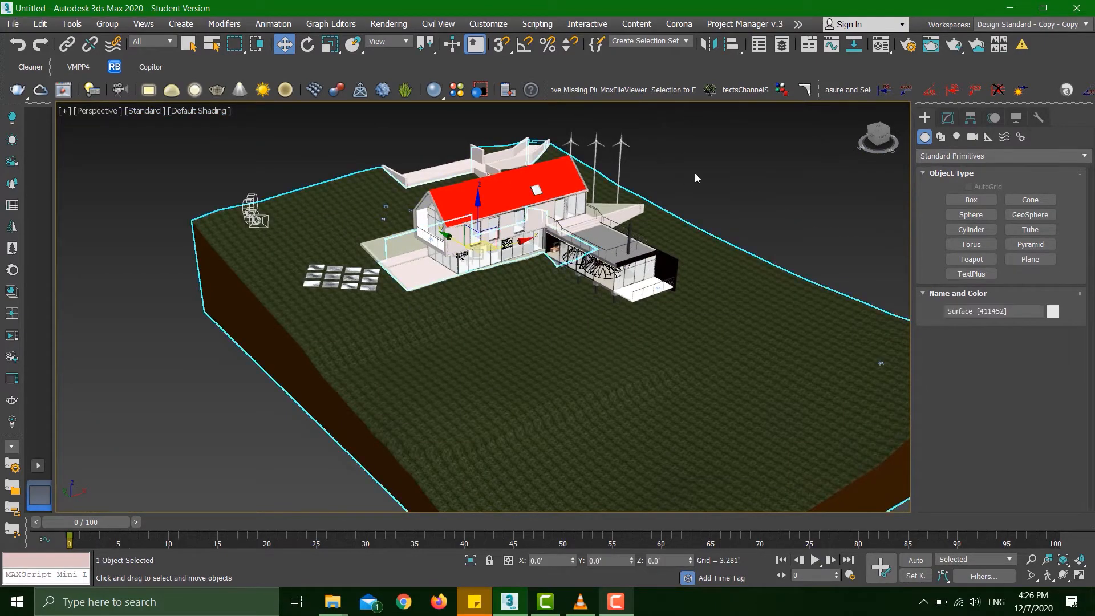
click(480, 210)
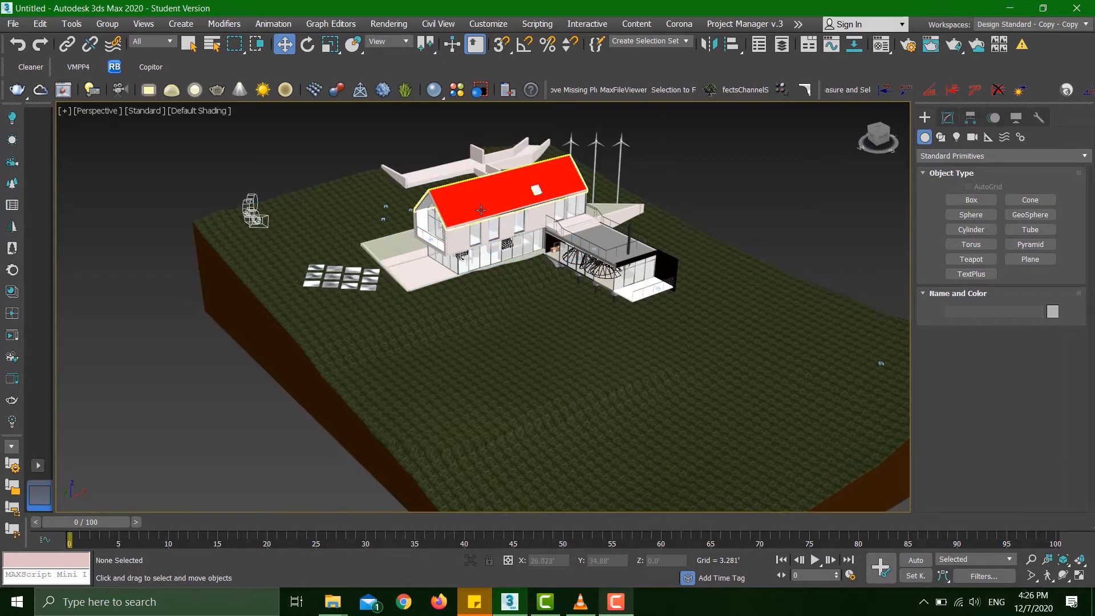
mouse_move(480, 228)
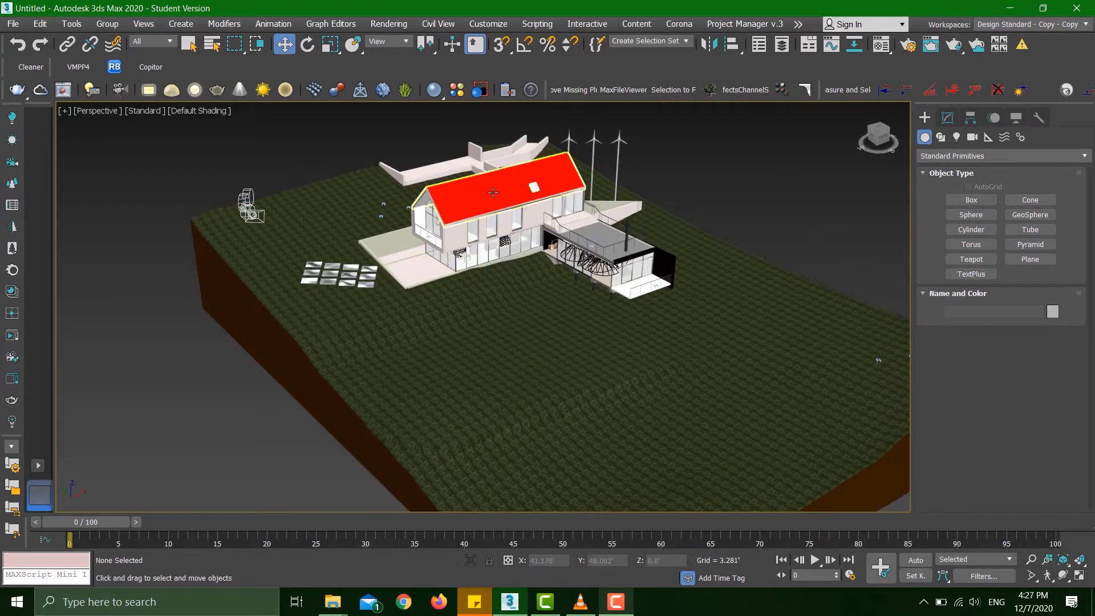
click(489, 314)
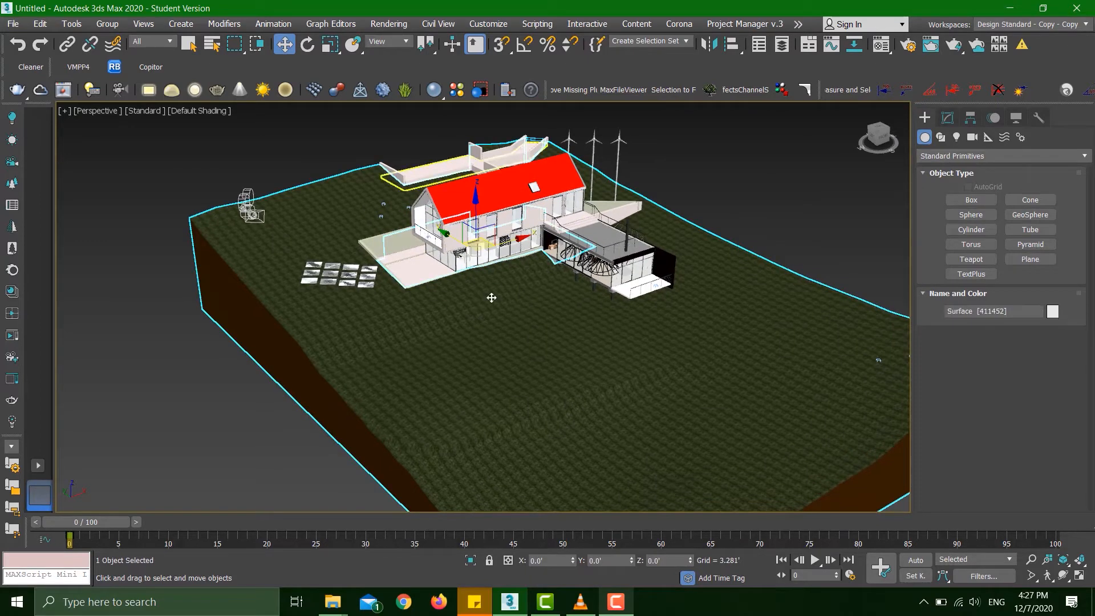
Activate Select and Uniform Scale and read the terrain's 3048 scale value
click(329, 43)
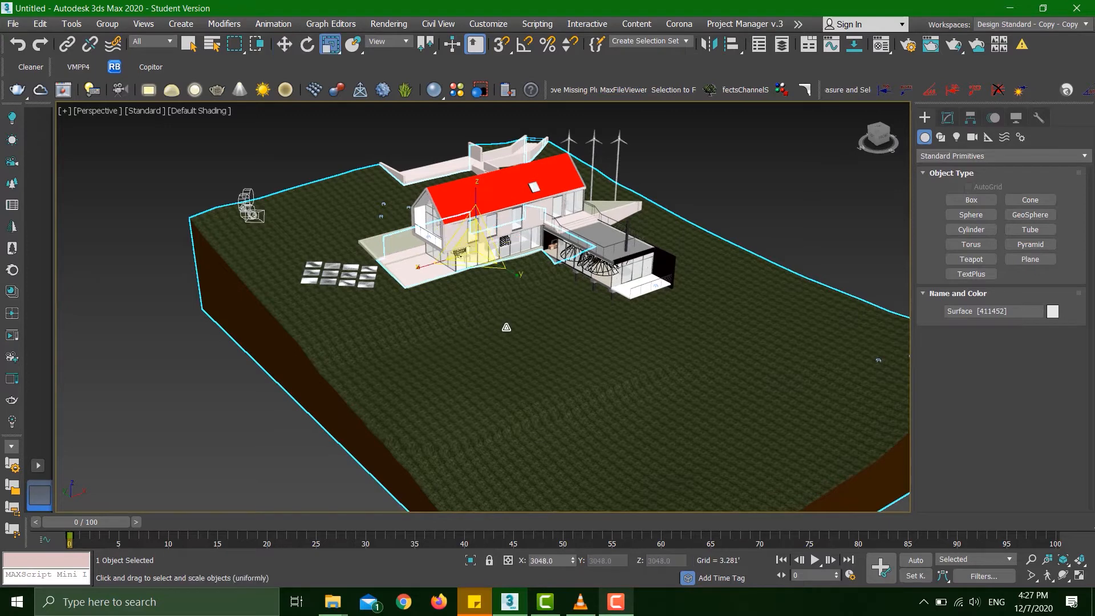
mouse_move(325, 44)
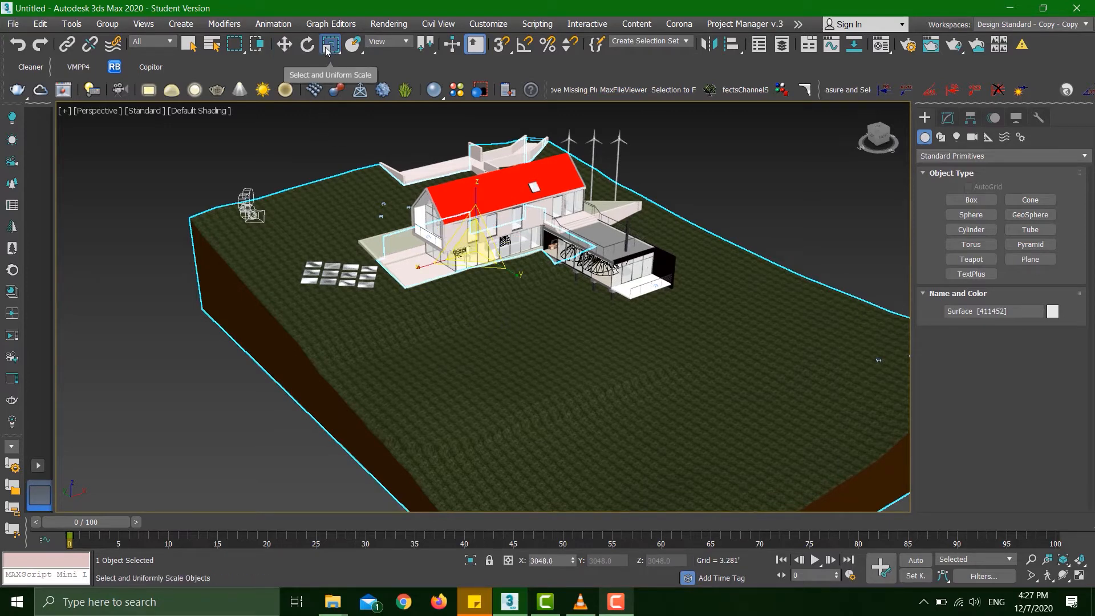
click(328, 44)
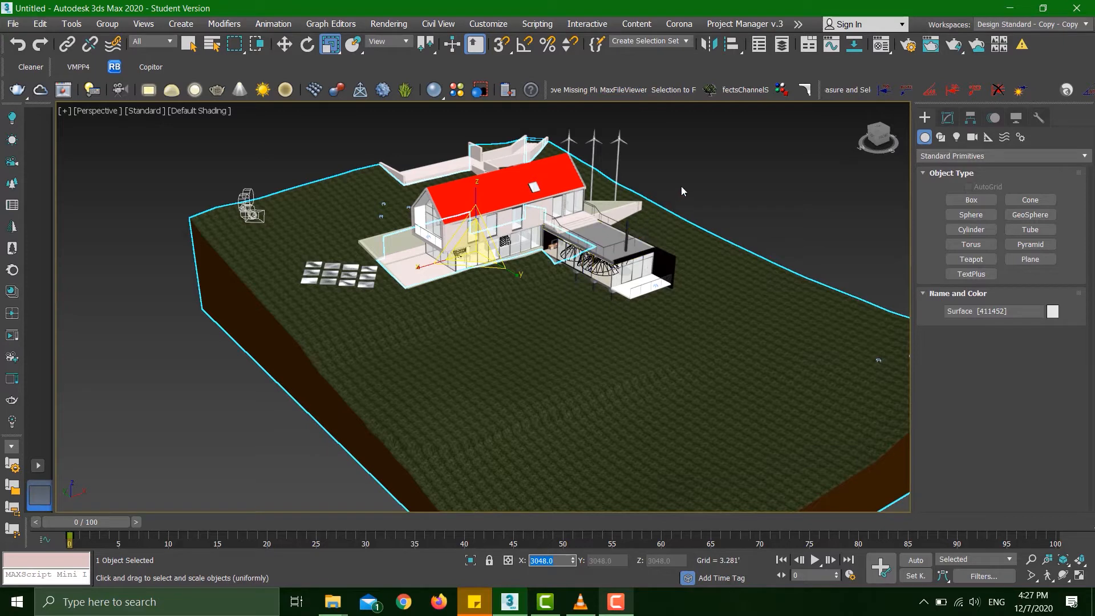
mouse_move(555, 572)
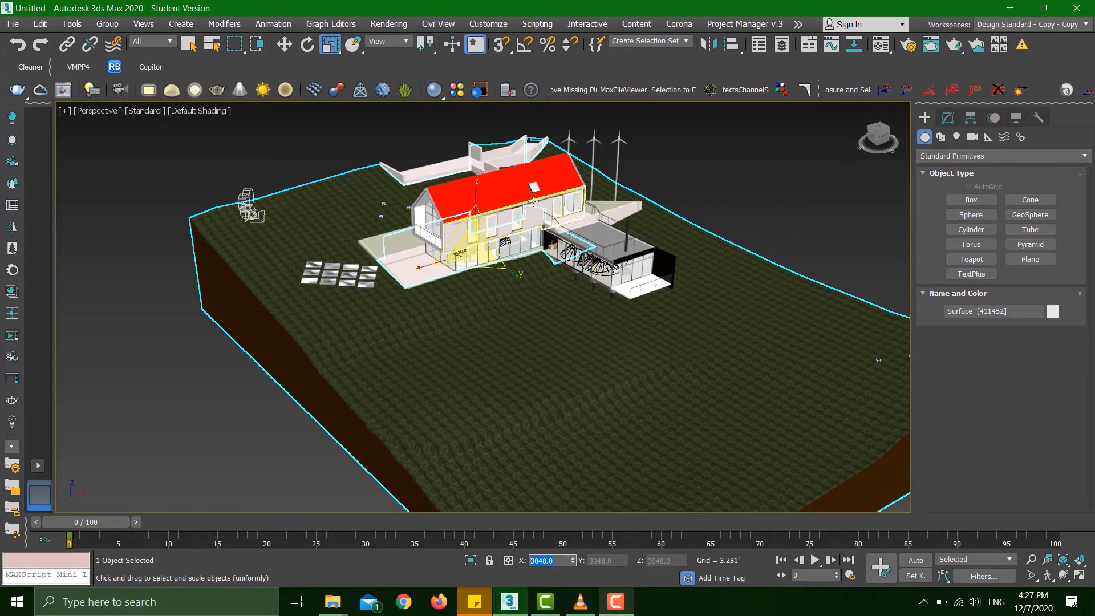
mouse_move(532, 203)
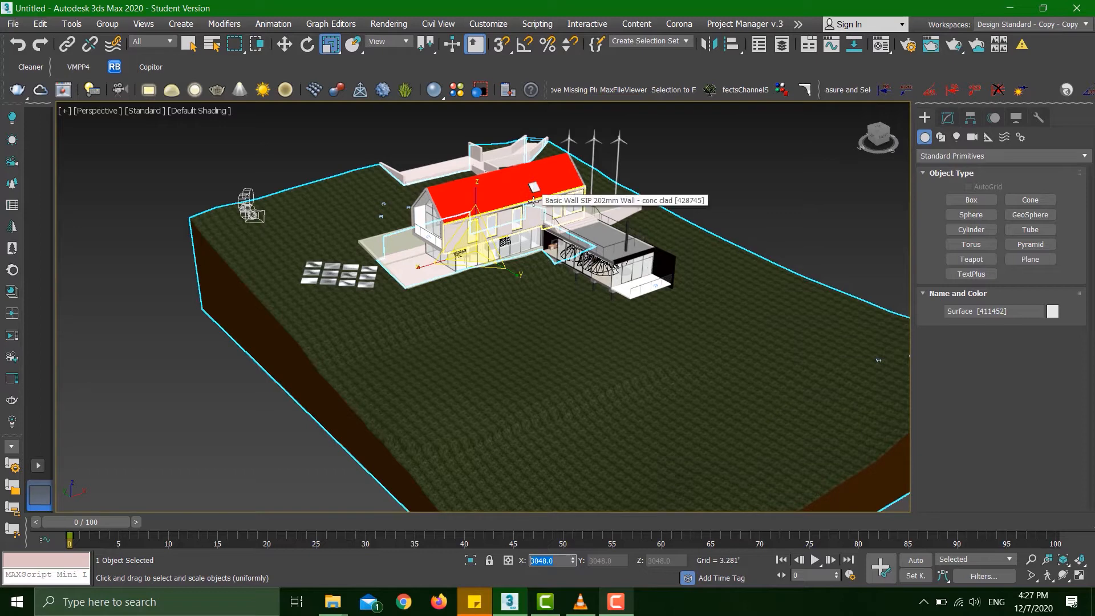
mouse_move(551, 210)
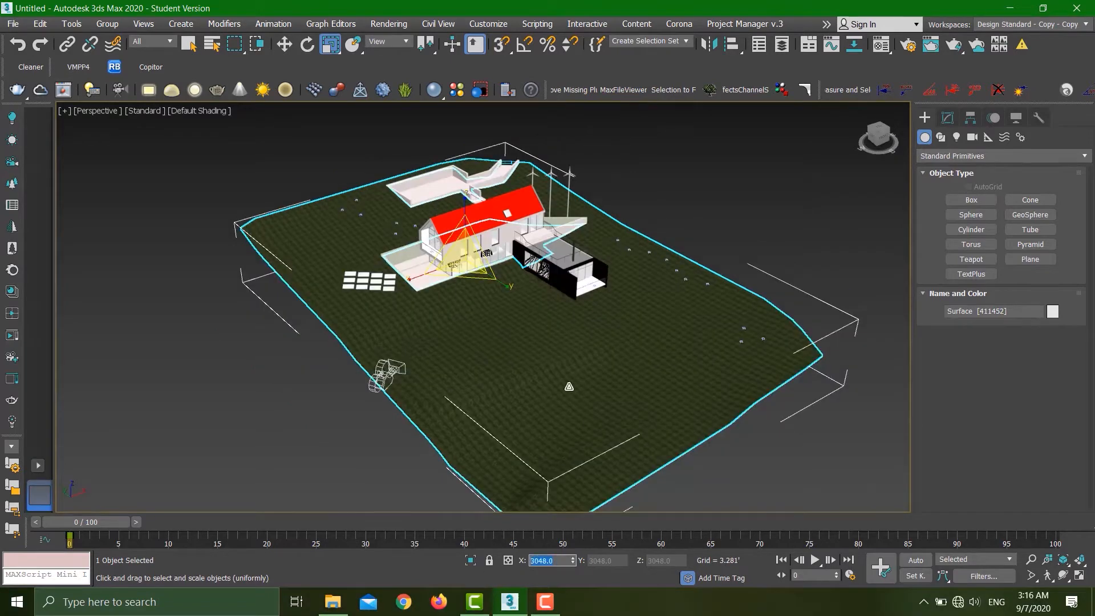
mouse_move(1000, 248)
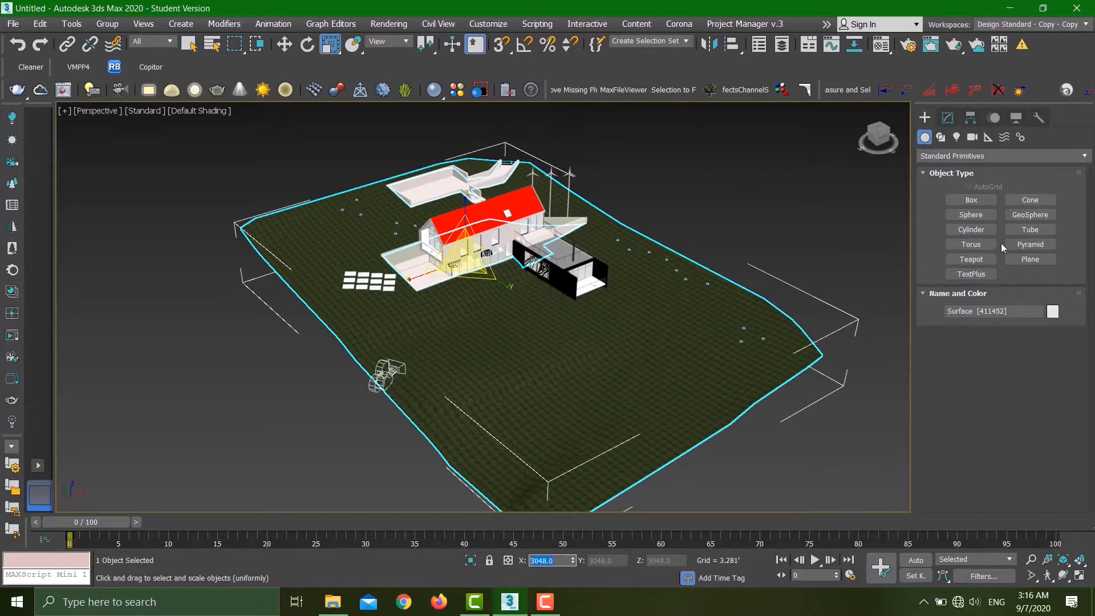
mouse_move(1039, 118)
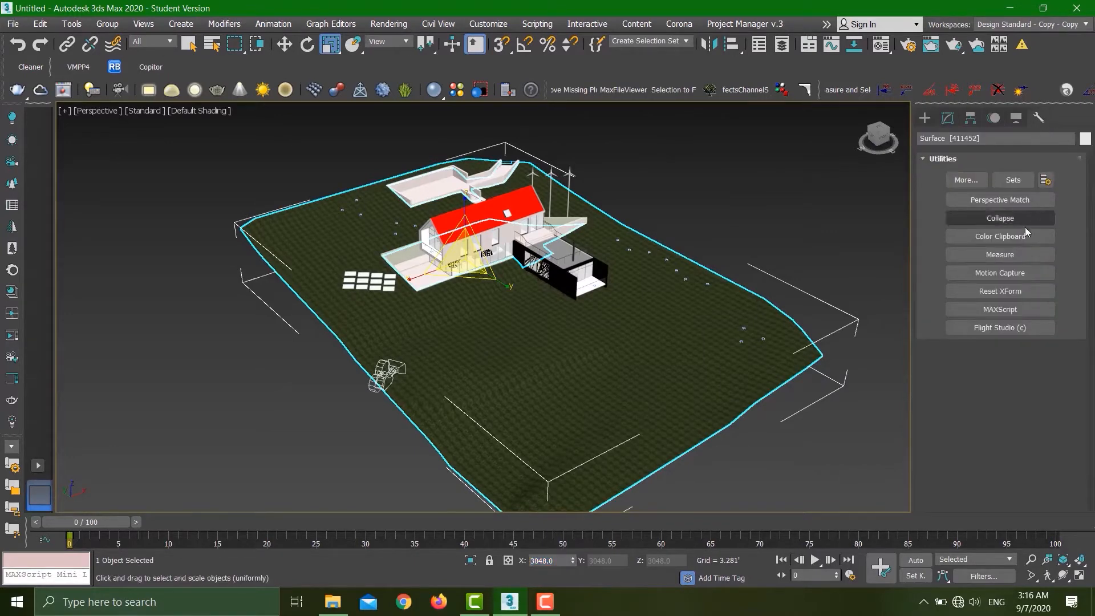
Apply Reset XForm to the terrain surface so its scale reads 100, then deselect
click(999, 290)
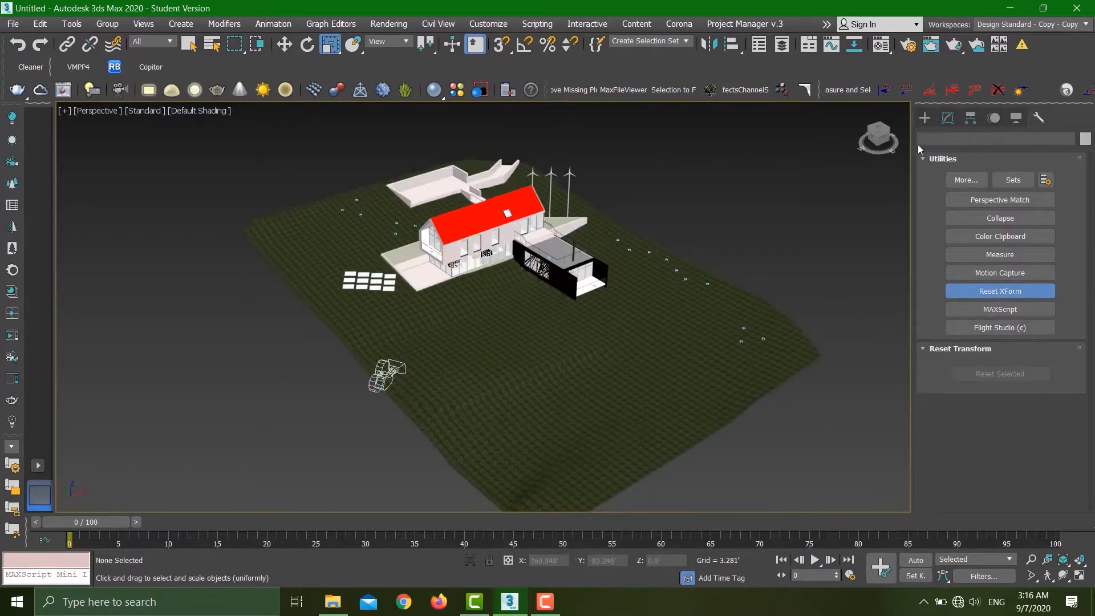
click(947, 117)
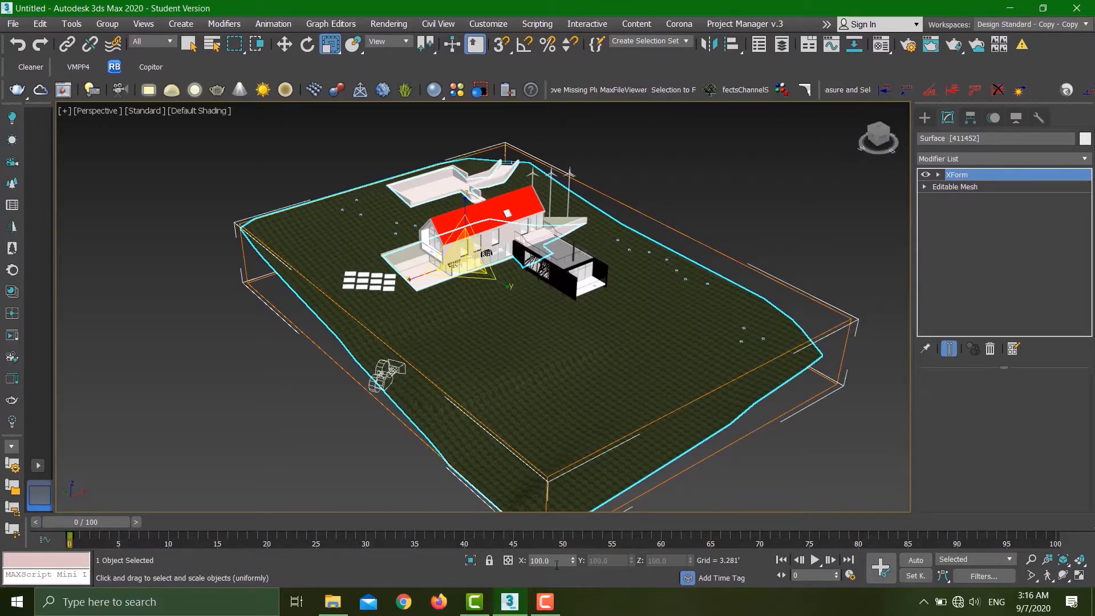
mouse_move(399, 486)
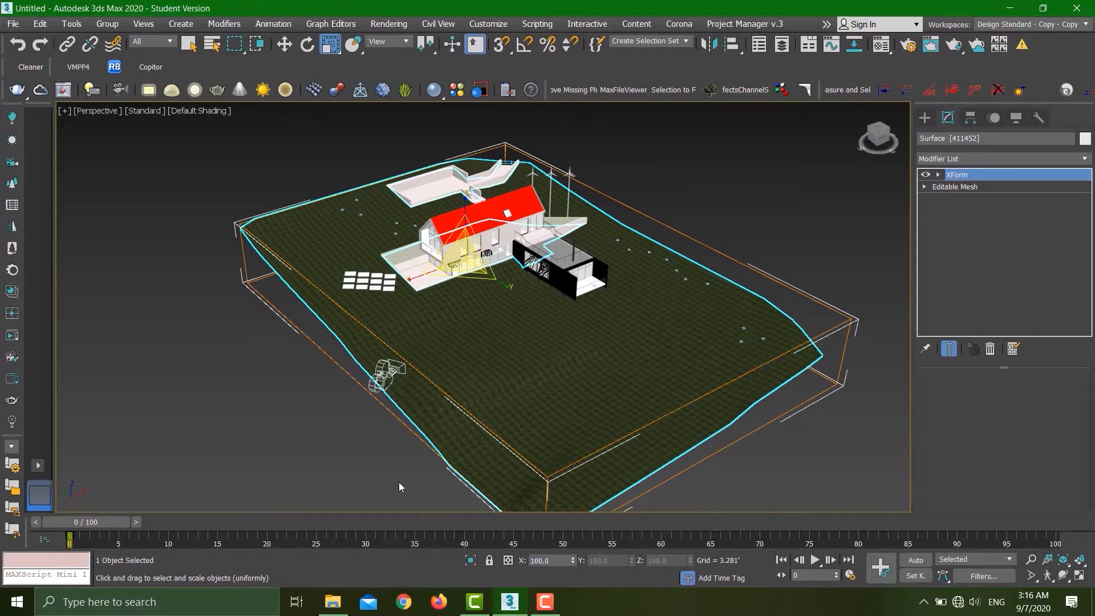
click(401, 485)
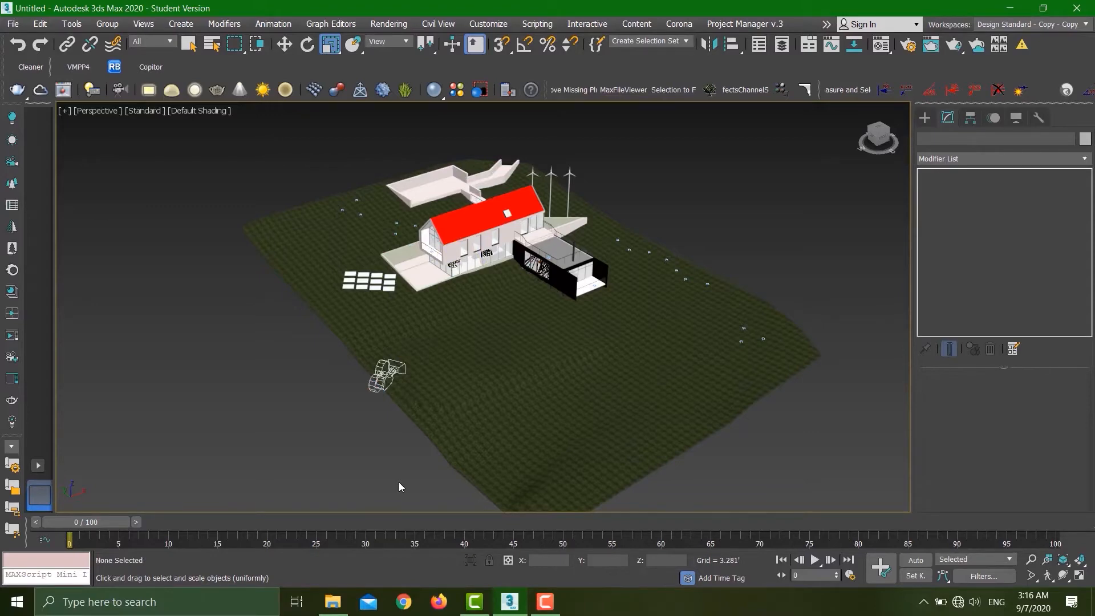
mouse_move(610, 215)
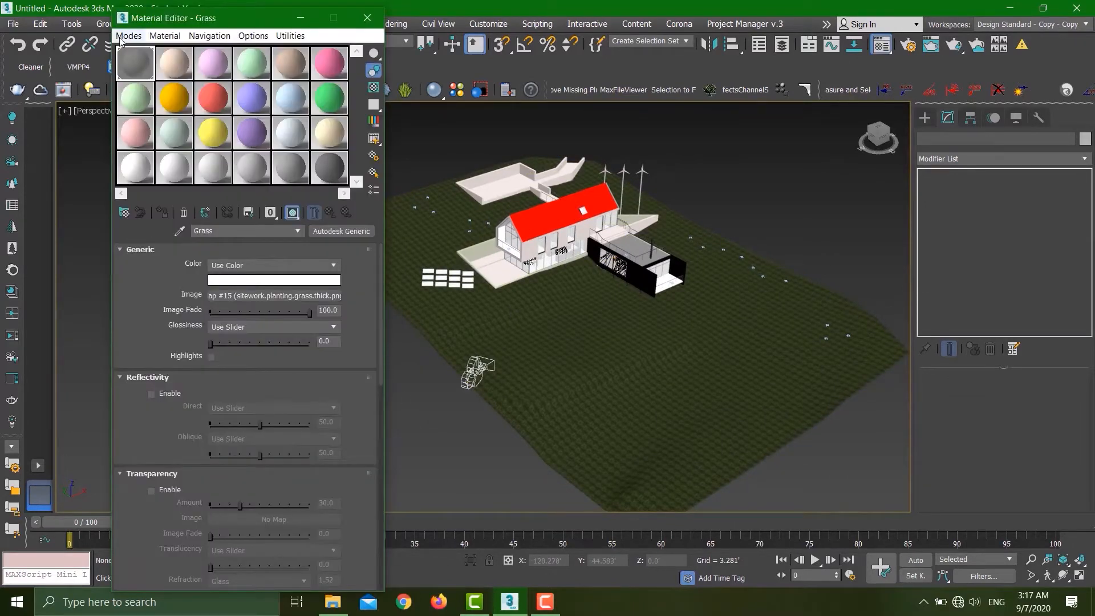
mouse_move(180, 231)
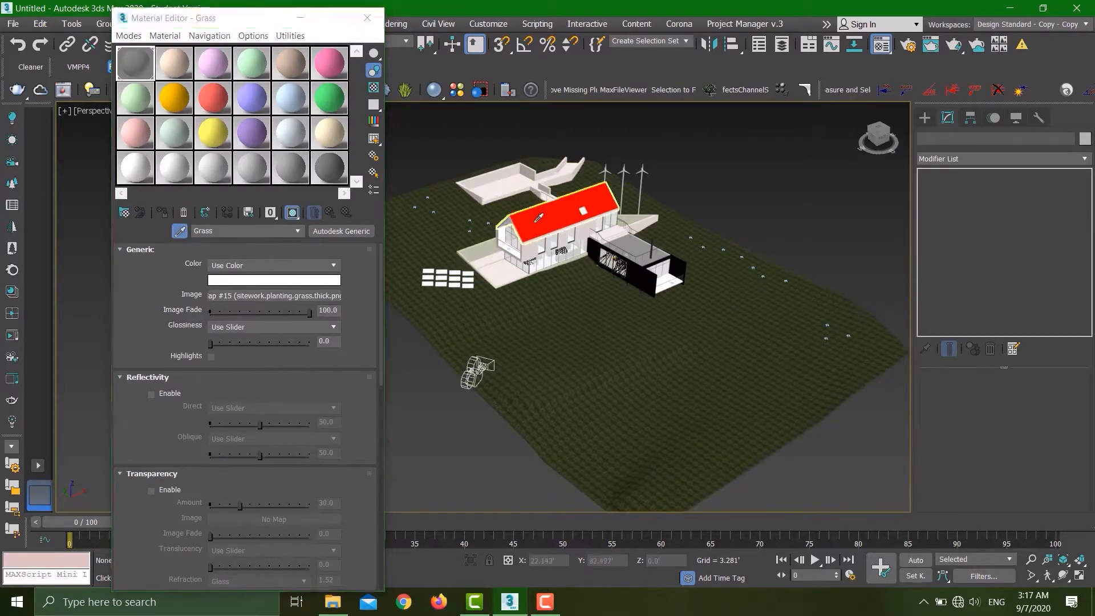
Eyedrop the roof's MultiMat_3 material into the Material Editor
click(135, 63)
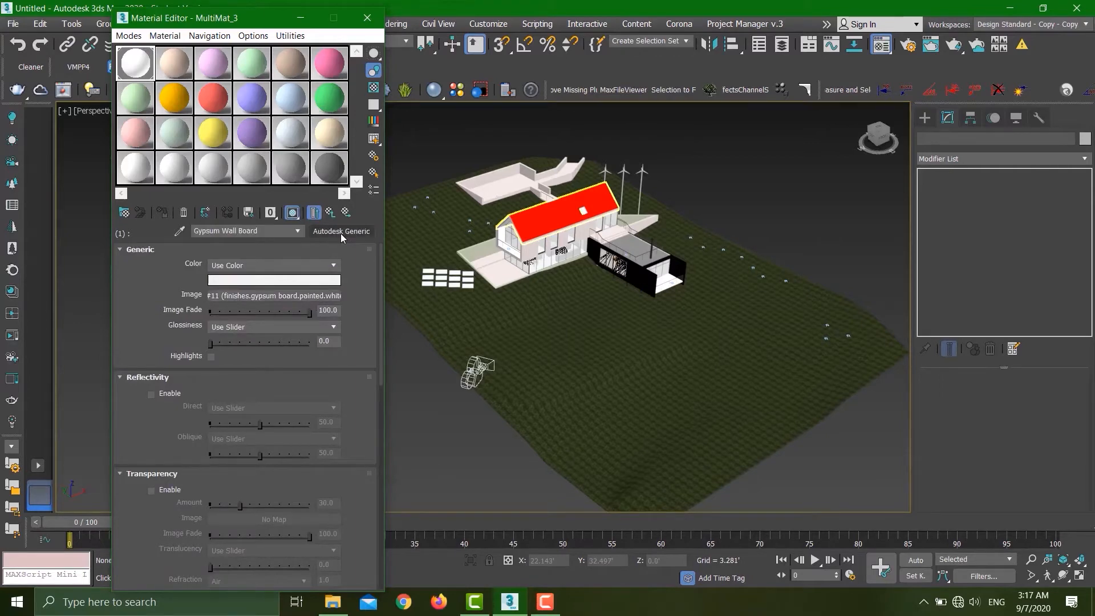
mouse_move(370, 229)
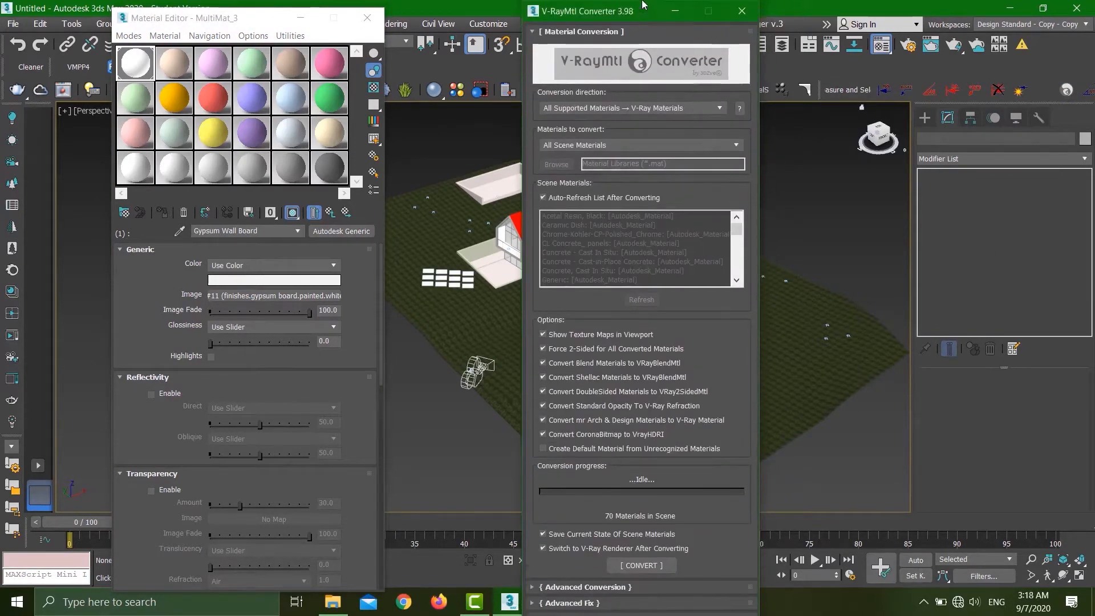
mouse_move(575, 22)
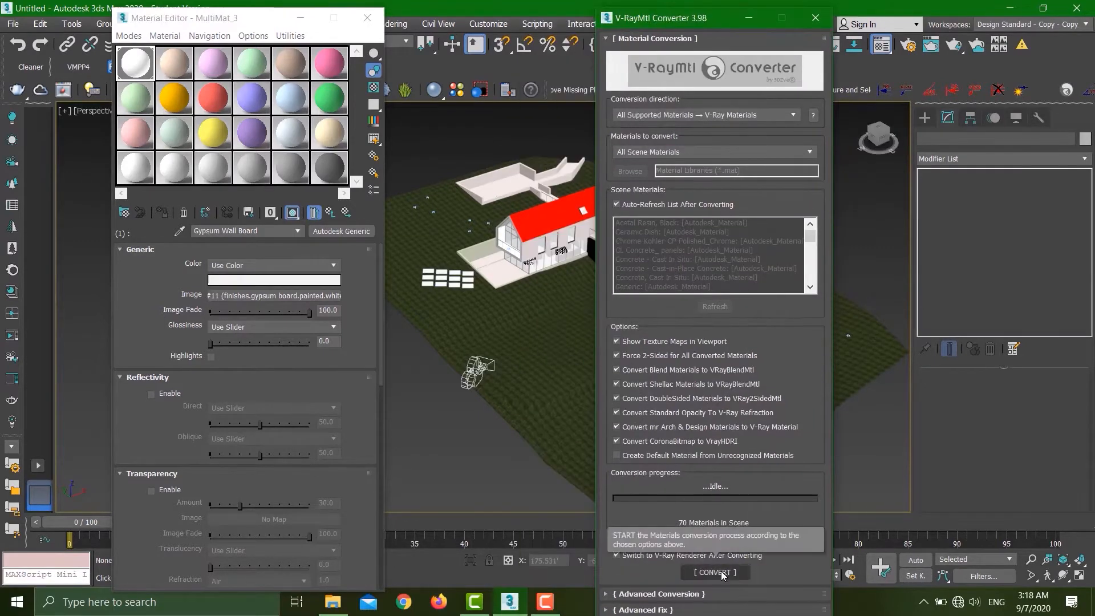
Convert All Scene Materials to VRayMtl with V-RayMtl Converter and confirm
click(715, 573)
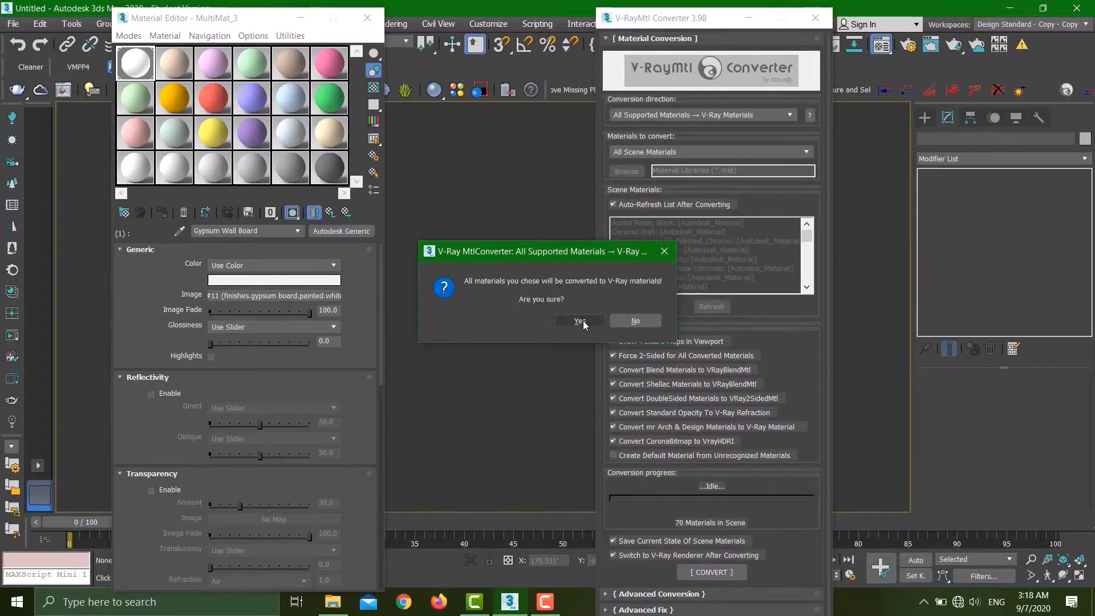
click(579, 320)
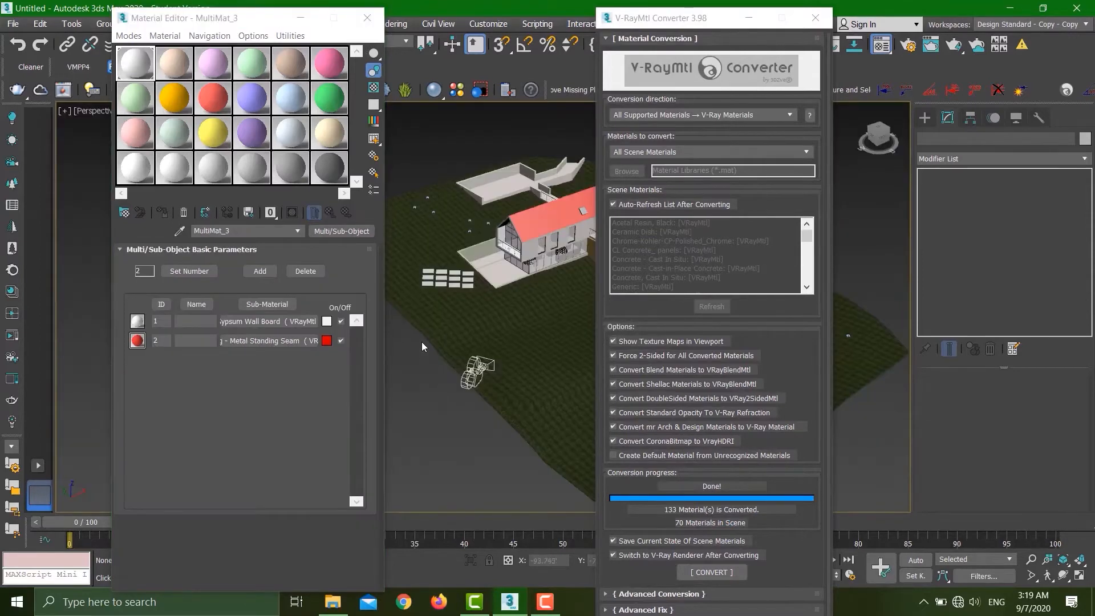
mouse_move(264, 332)
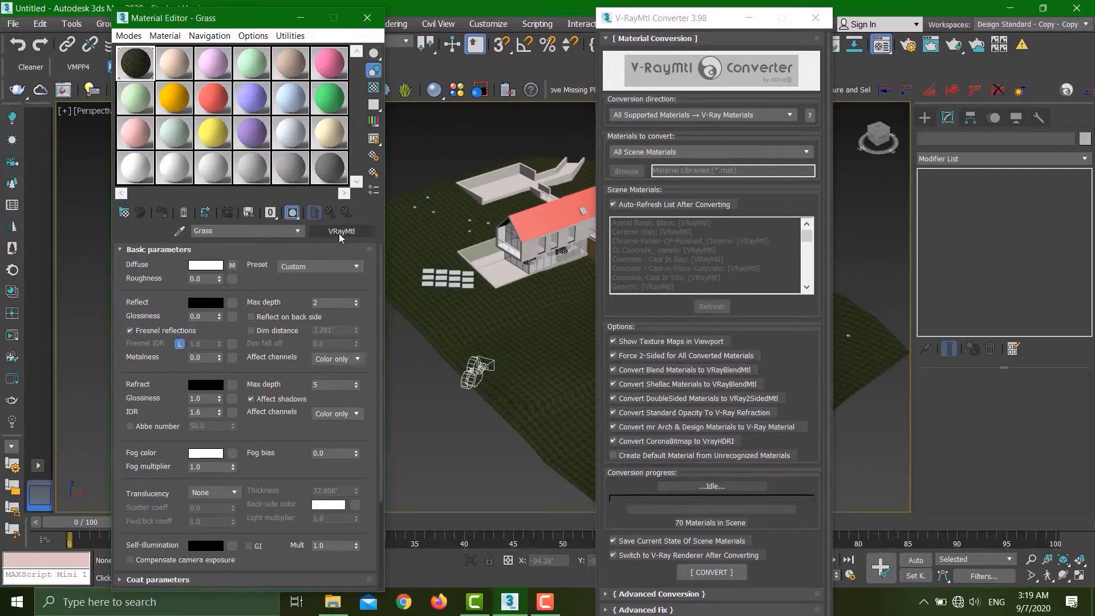
Reset 3ds Max to an empty scene without saving the current house scene
click(12, 23)
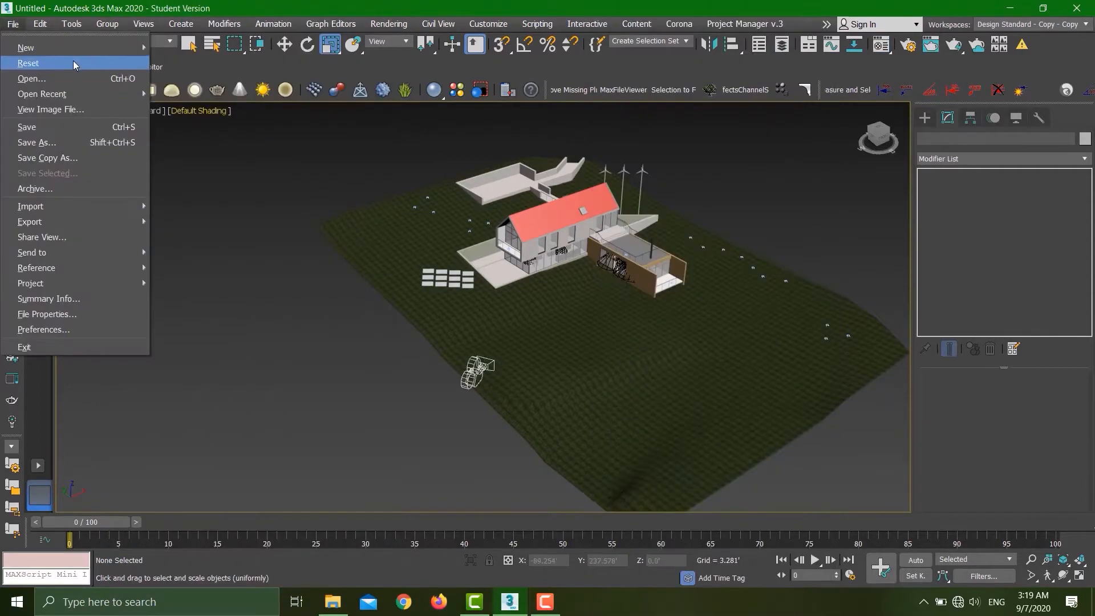
click(28, 62)
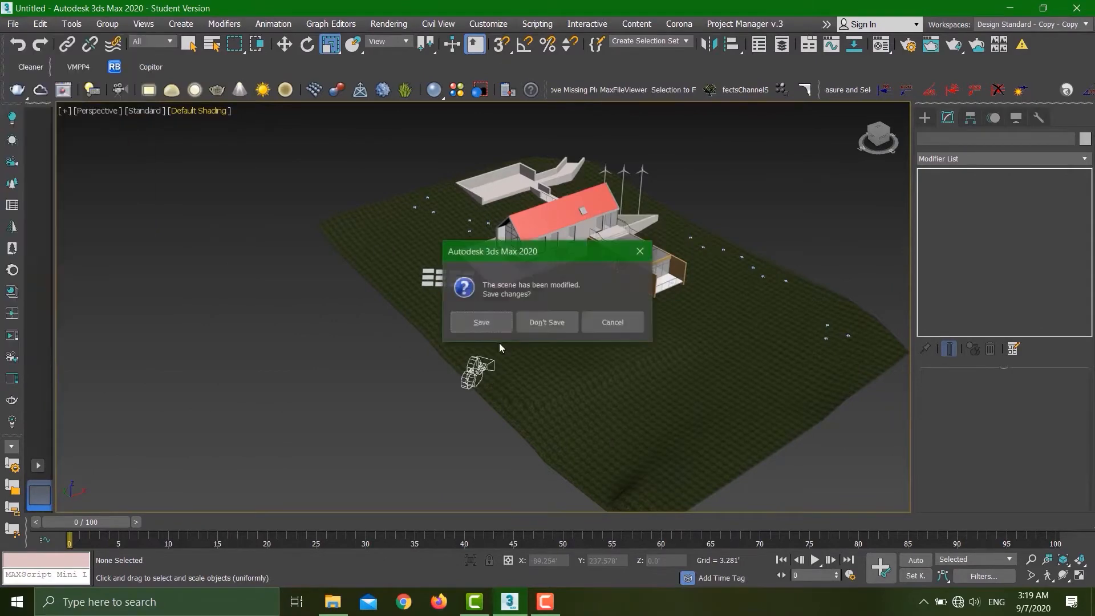
click(546, 322)
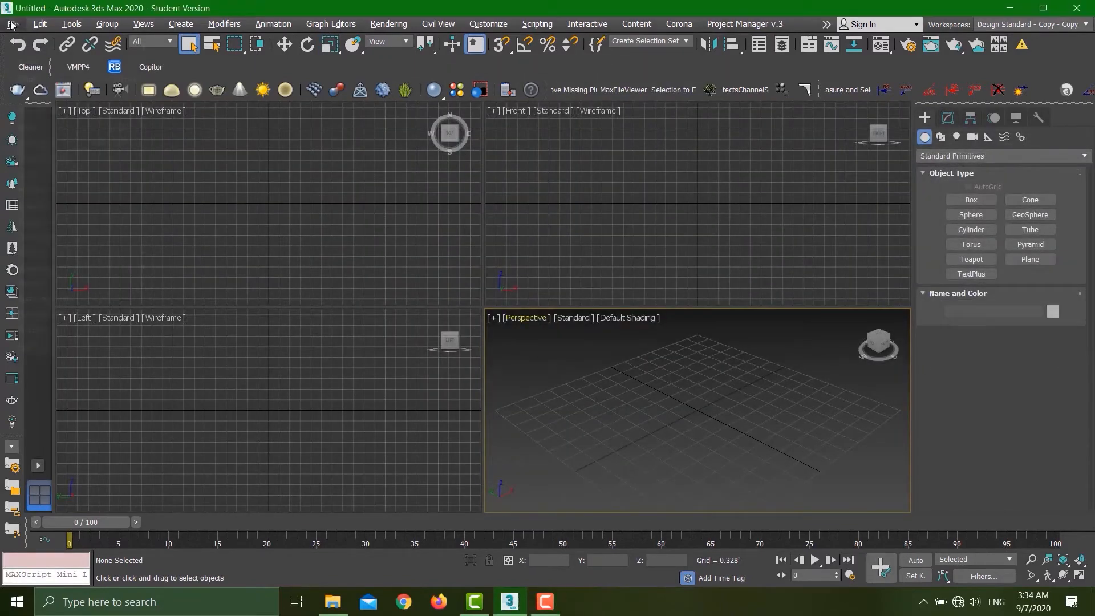
Link the Revit house FBX via Manage Links, declining the daylight exposure change
click(12, 23)
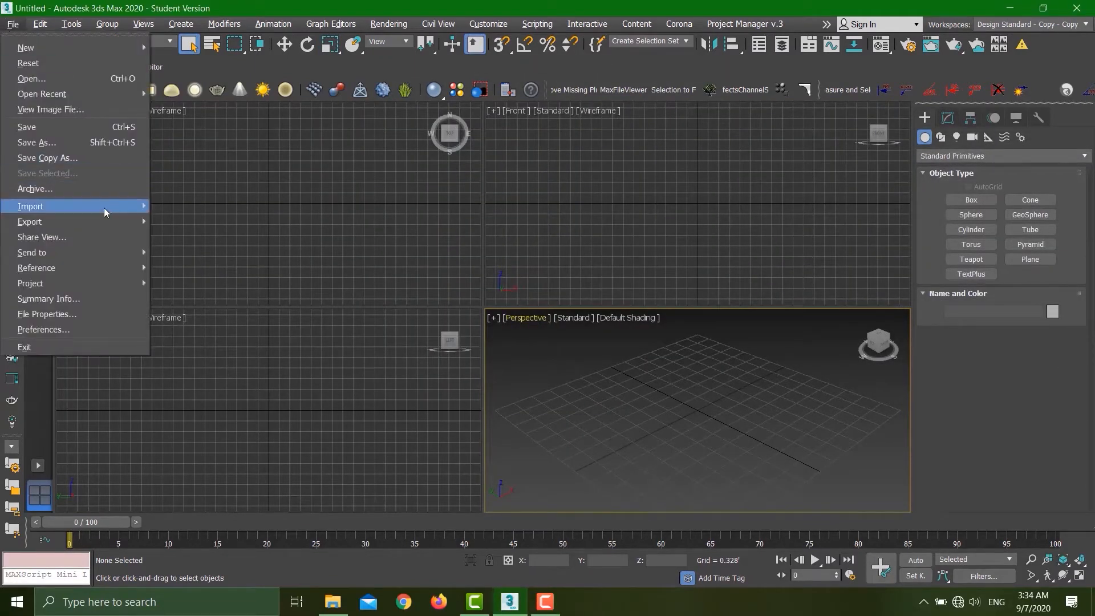
click(353, 338)
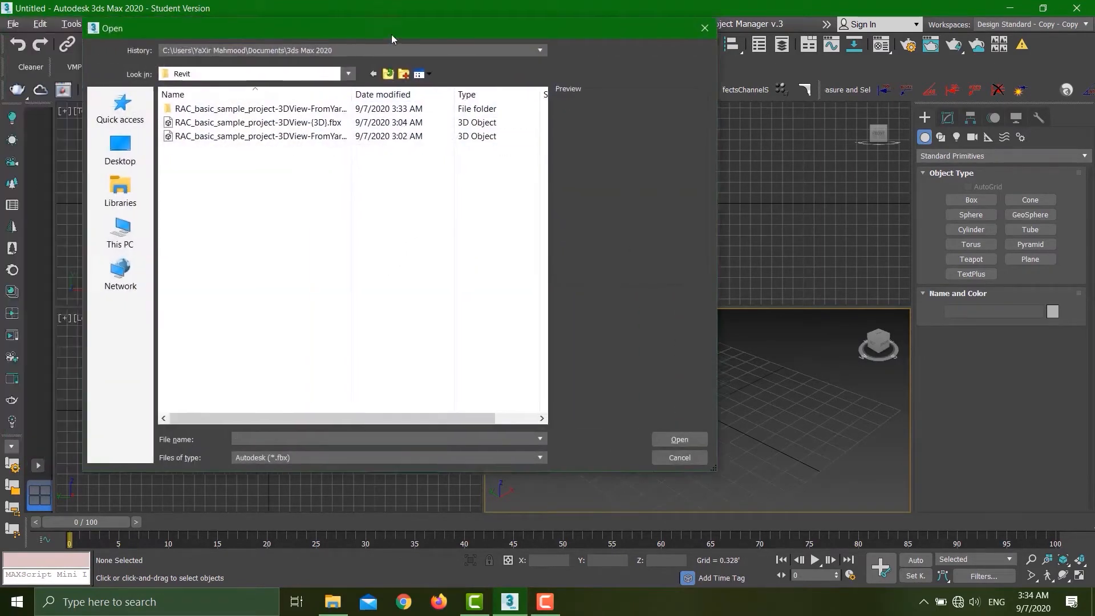
click(272, 138)
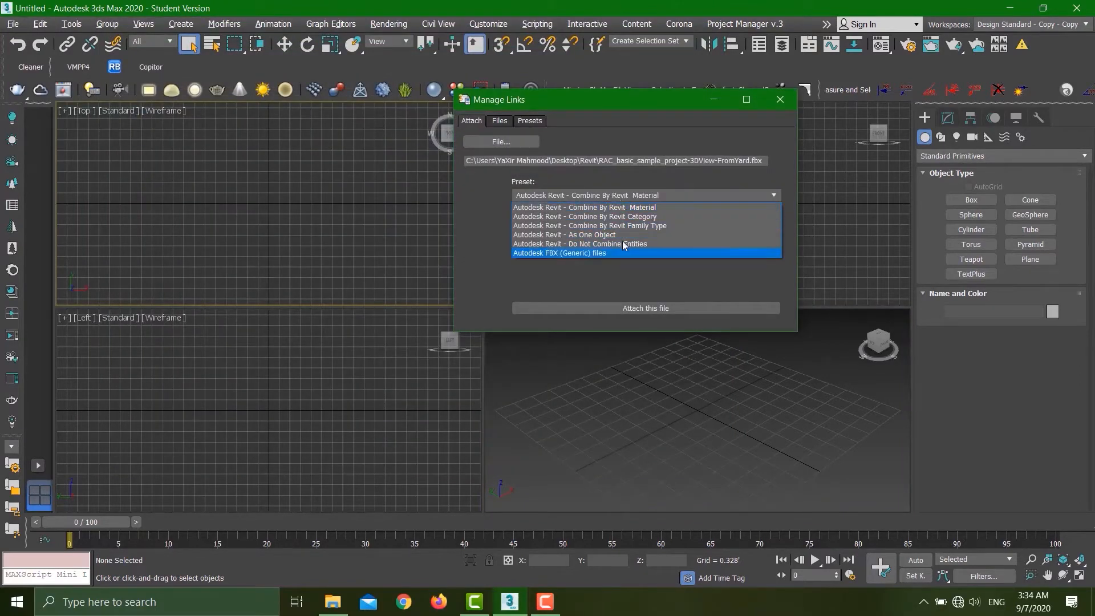
mouse_move(592, 208)
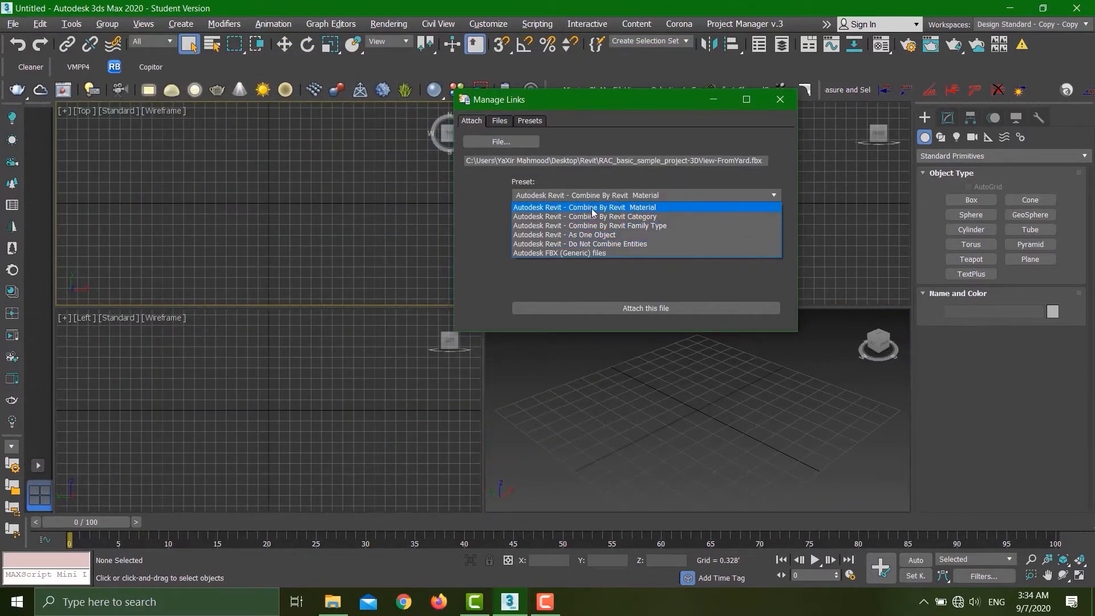
mouse_move(671, 214)
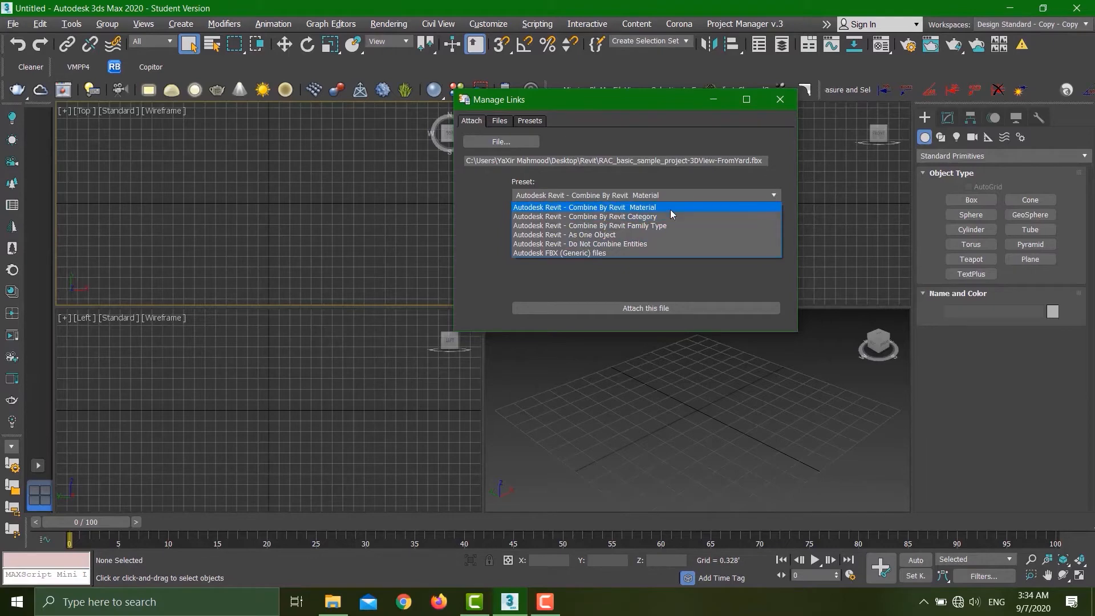
mouse_move(647, 244)
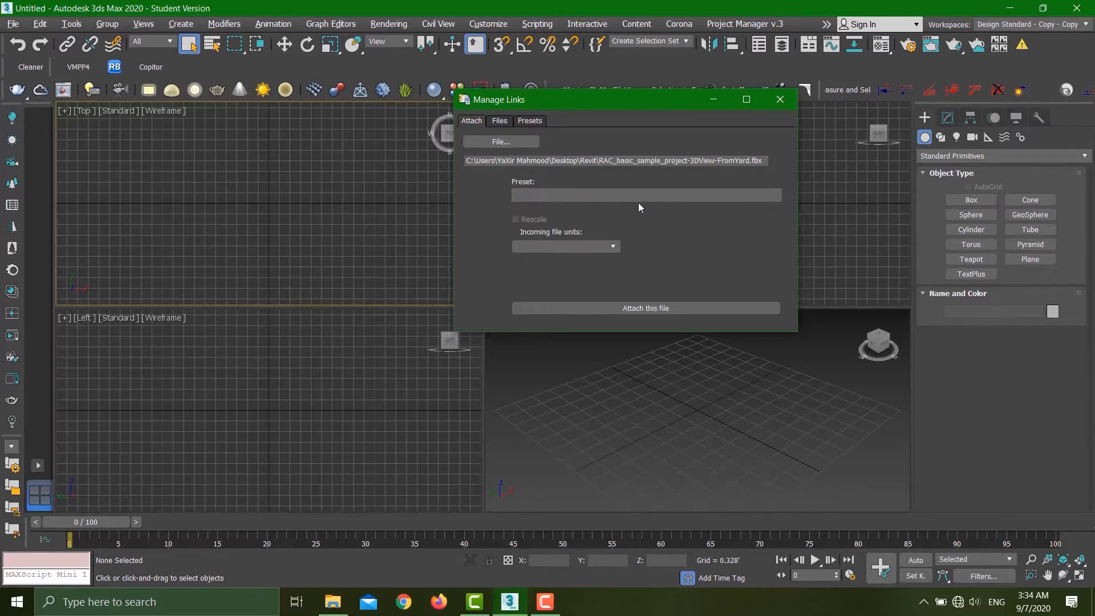
click(644, 308)
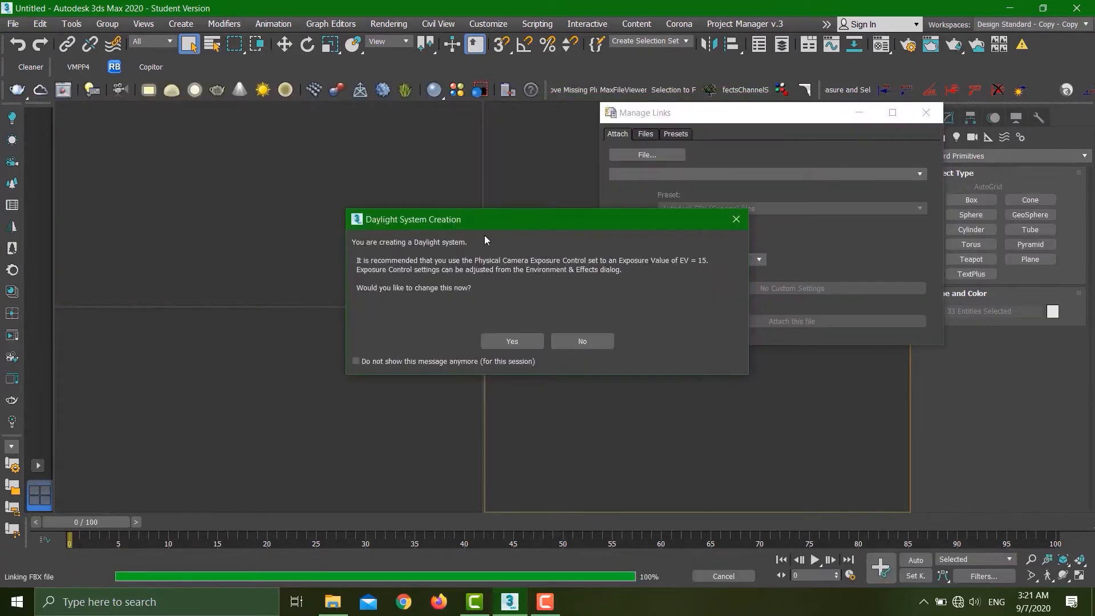
mouse_move(389, 280)
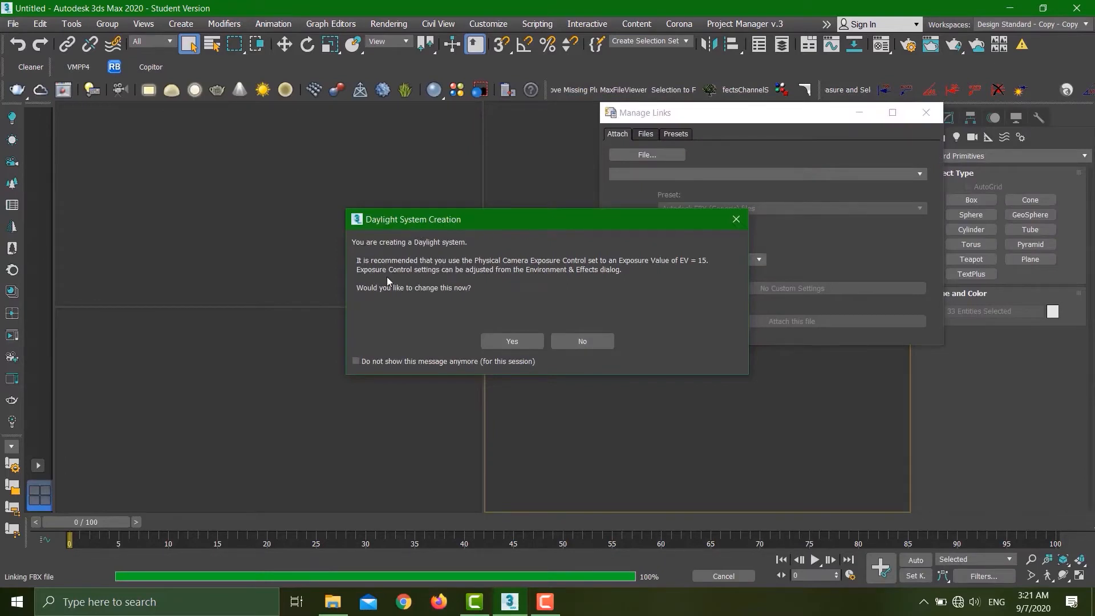
mouse_move(421, 236)
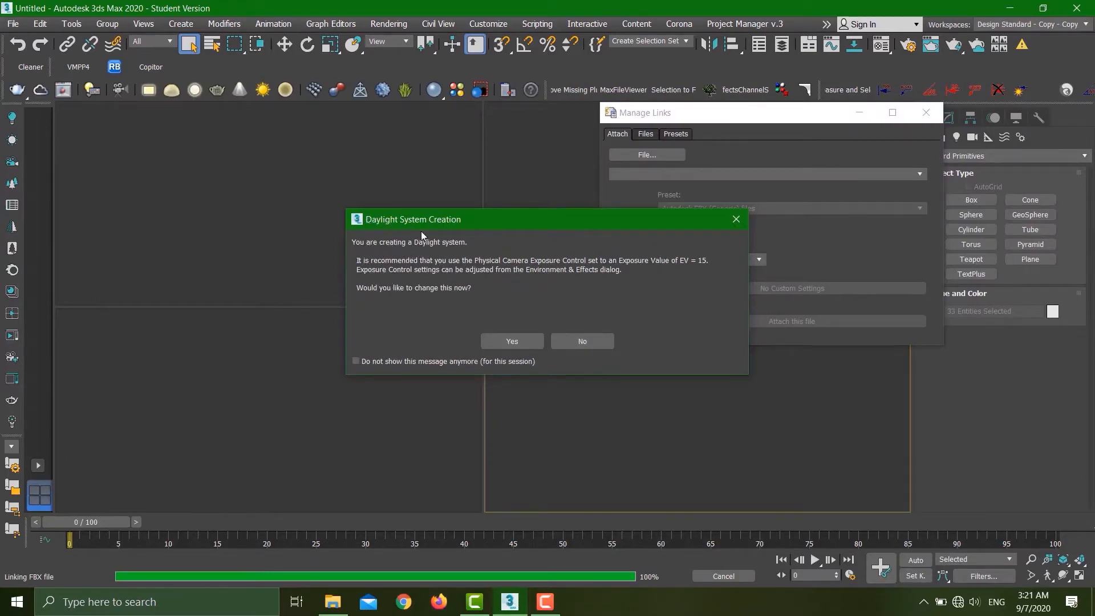
click(581, 341)
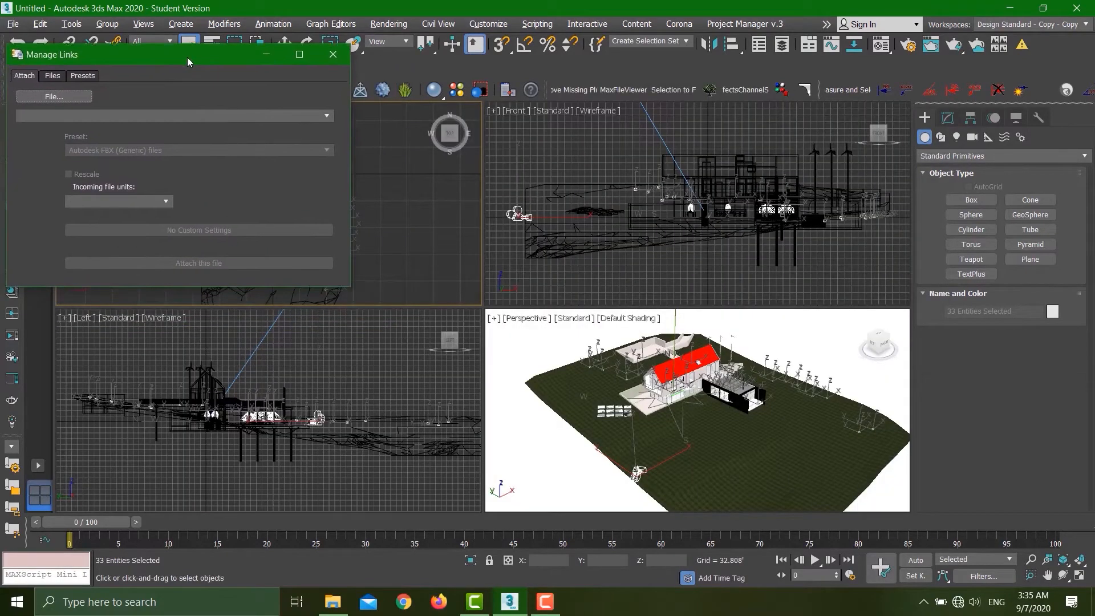
Maximize the Perspective viewport and view the linked house FBX in the Files tab
click(663, 432)
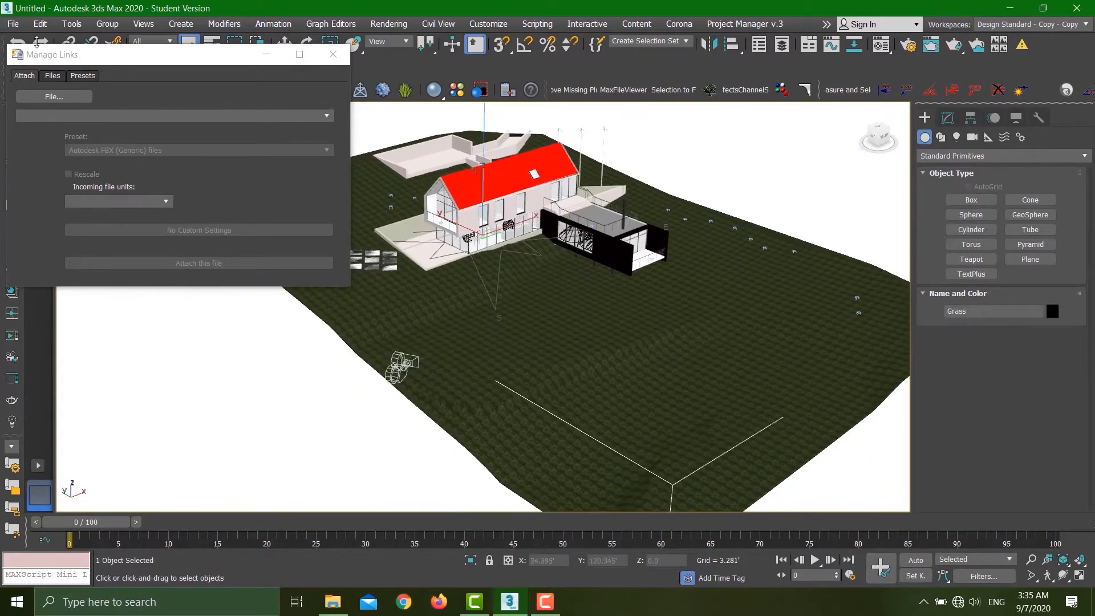
click(52, 75)
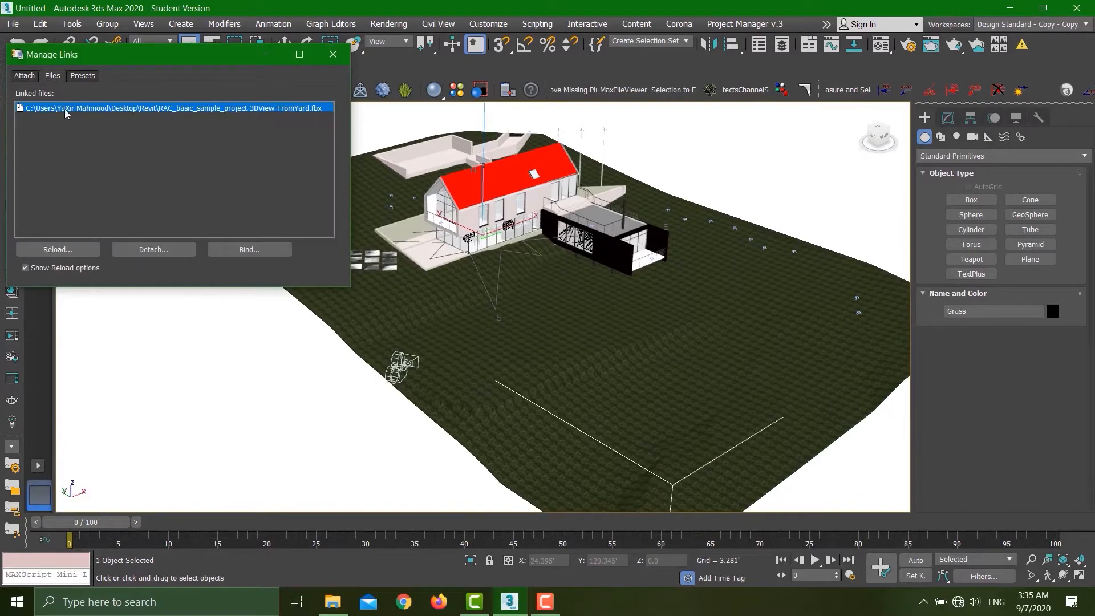
mouse_move(870, 451)
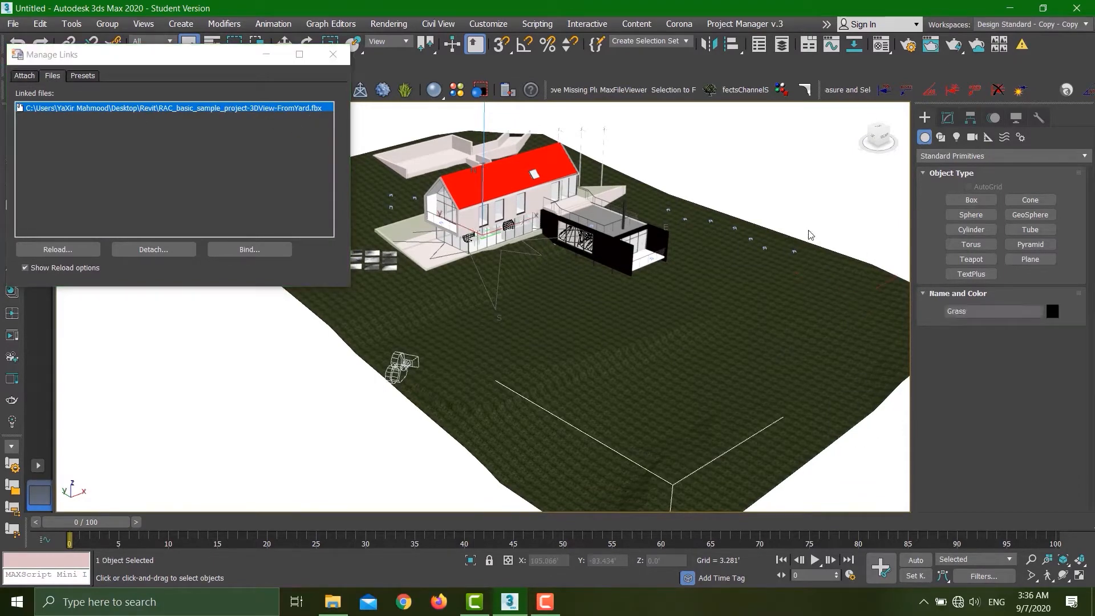
click(472, 218)
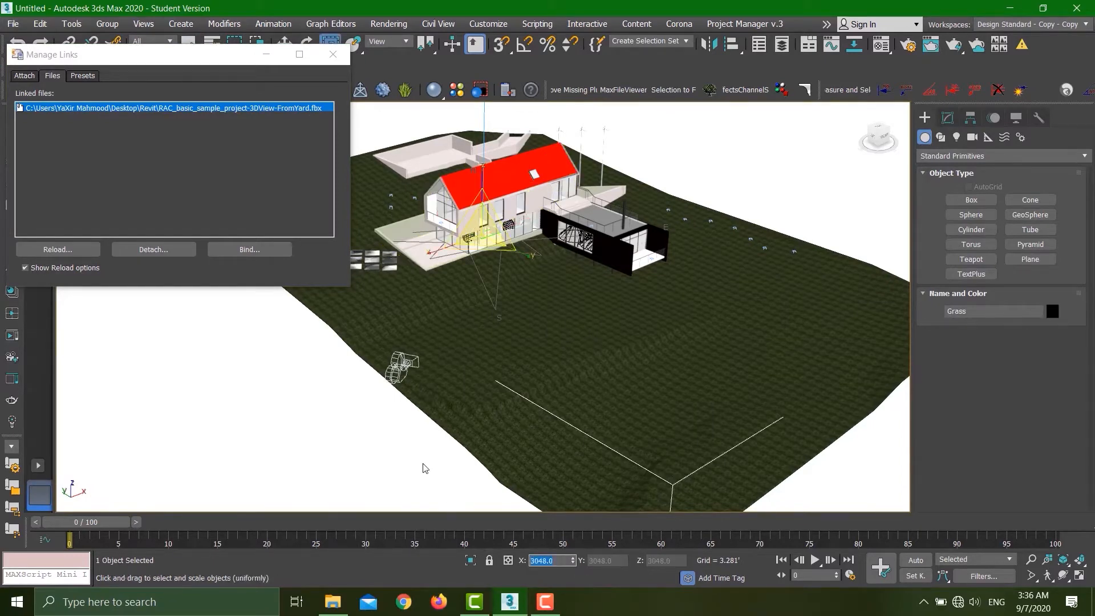
click(426, 468)
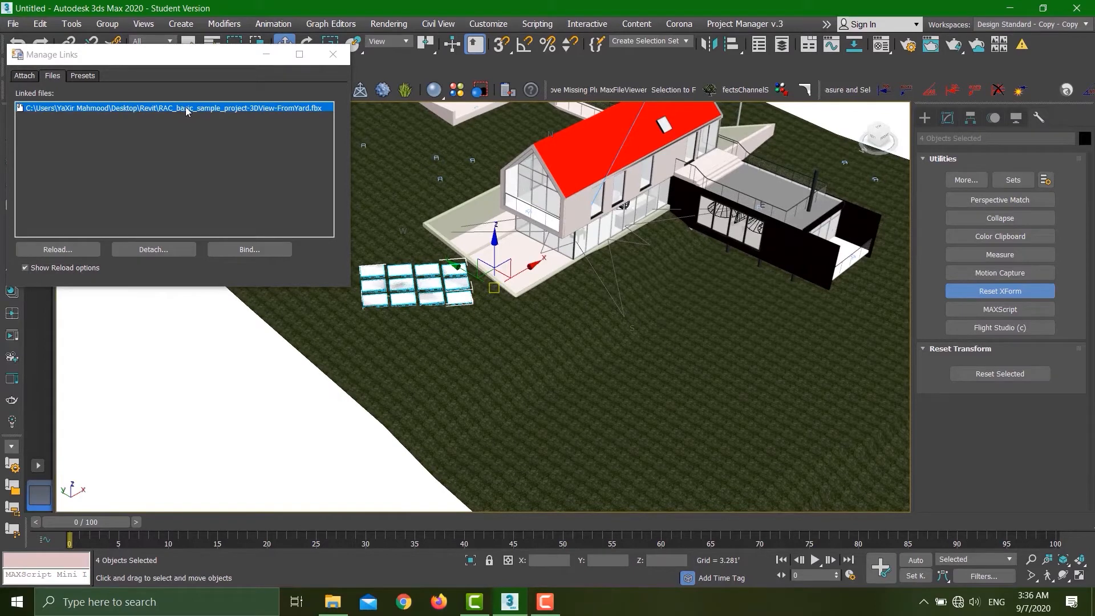
mouse_move(196, 137)
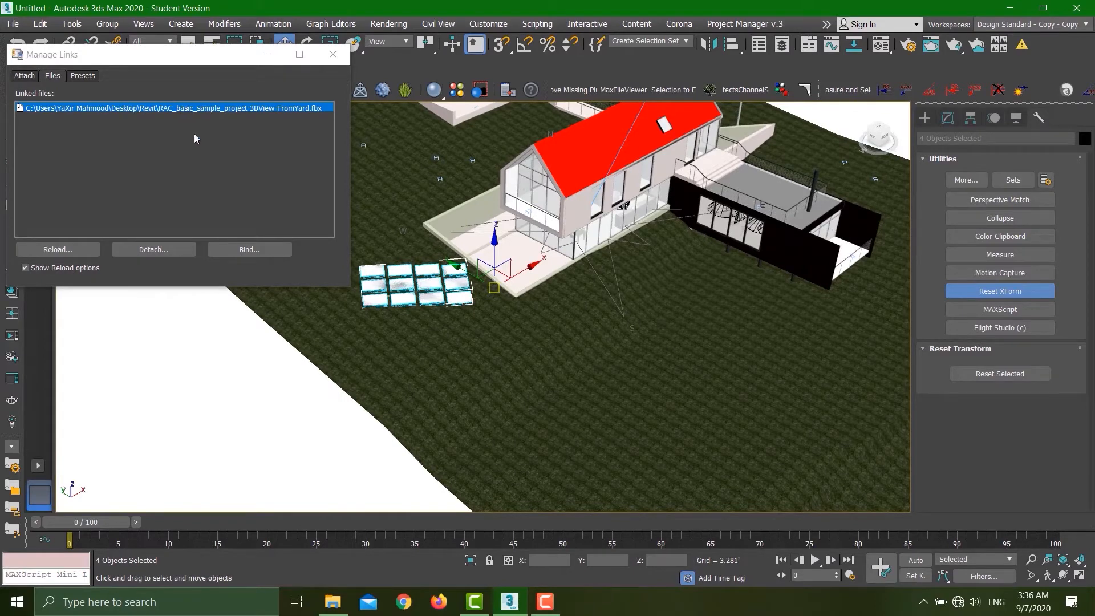
mouse_move(411, 422)
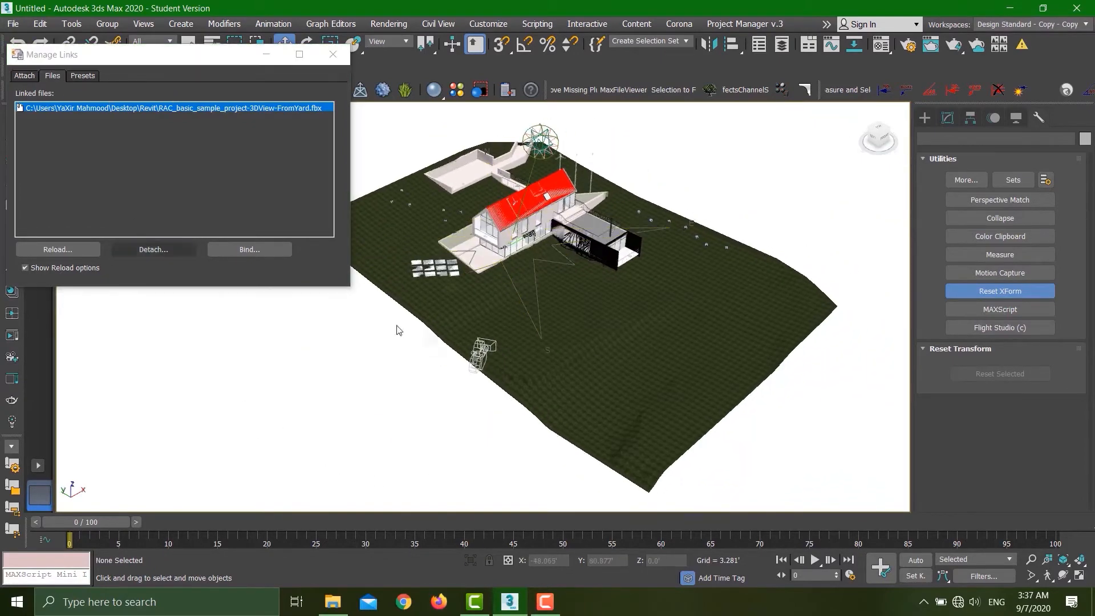
Select the Walls object and switch Manage Links back to the Attach tab
click(23, 75)
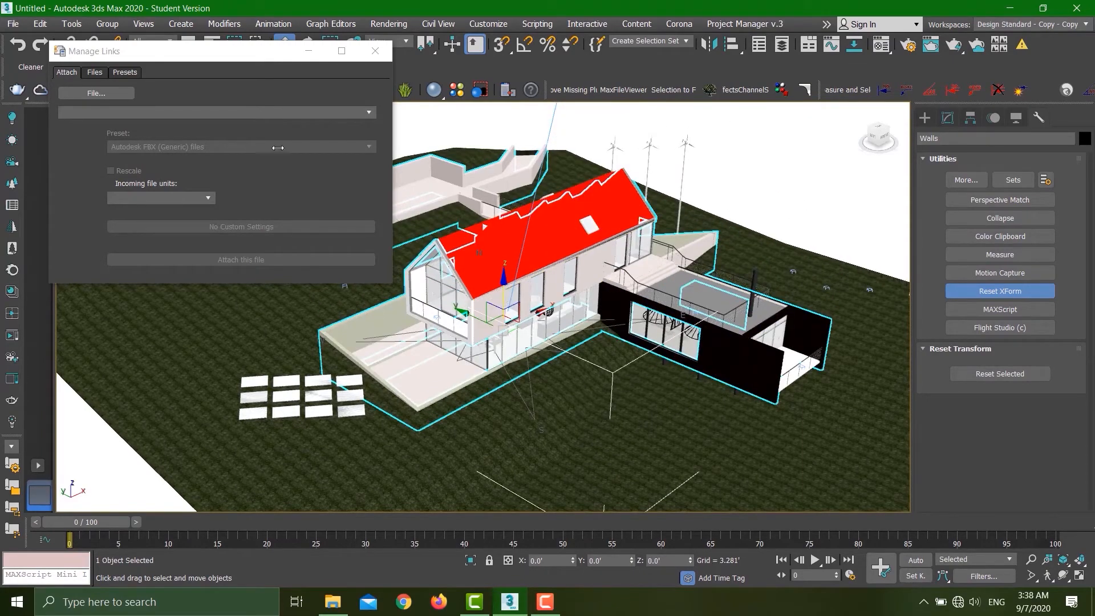
click(94, 72)
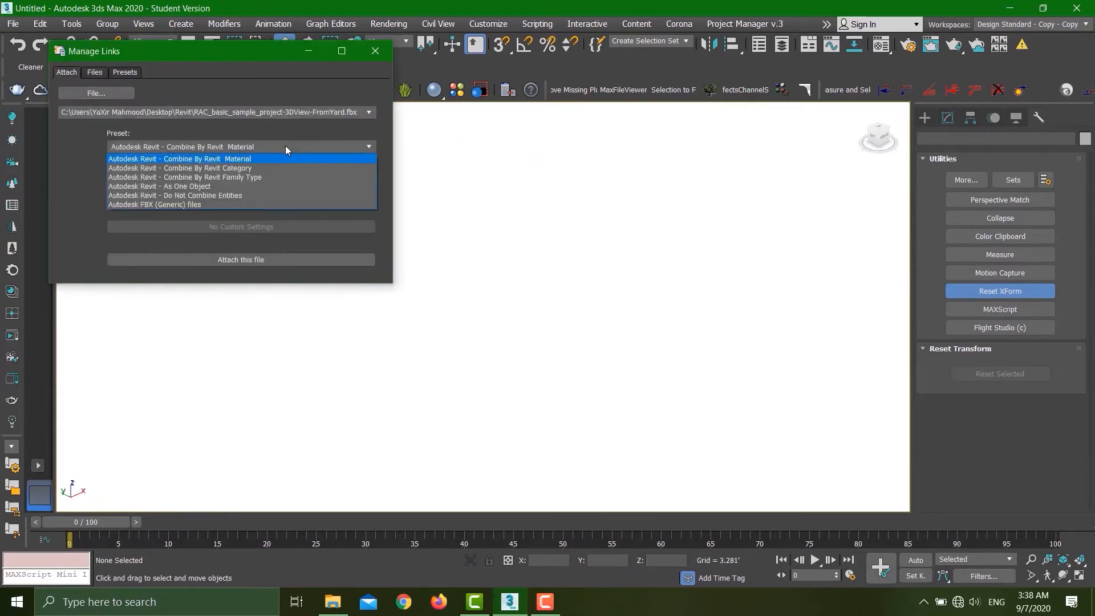
Attach the house FBX combined by Revit family type, then select Warm Roof - Timber
click(184, 177)
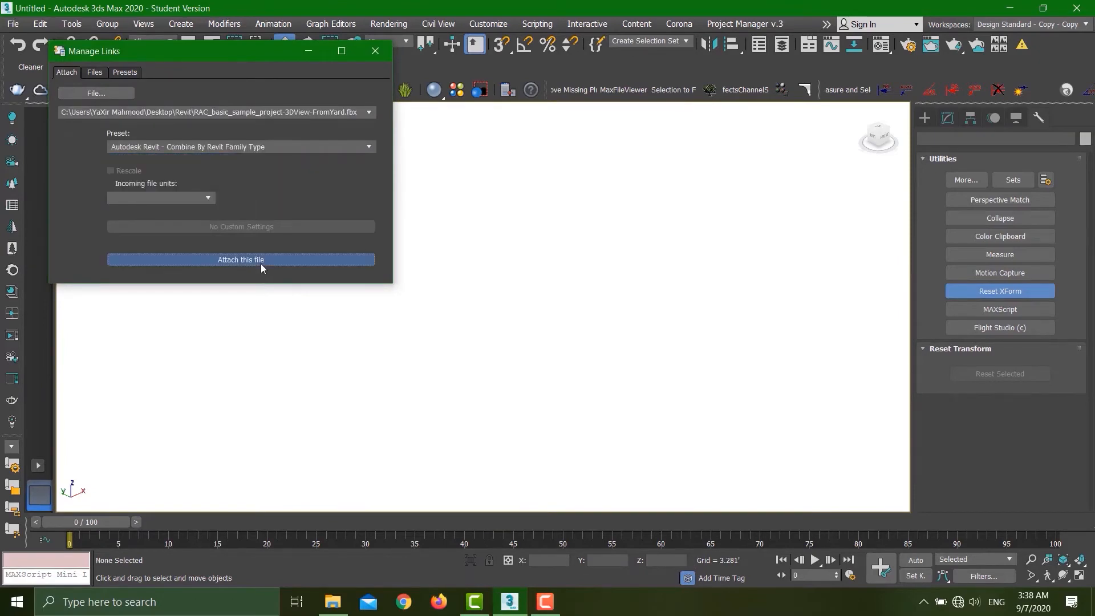
click(240, 259)
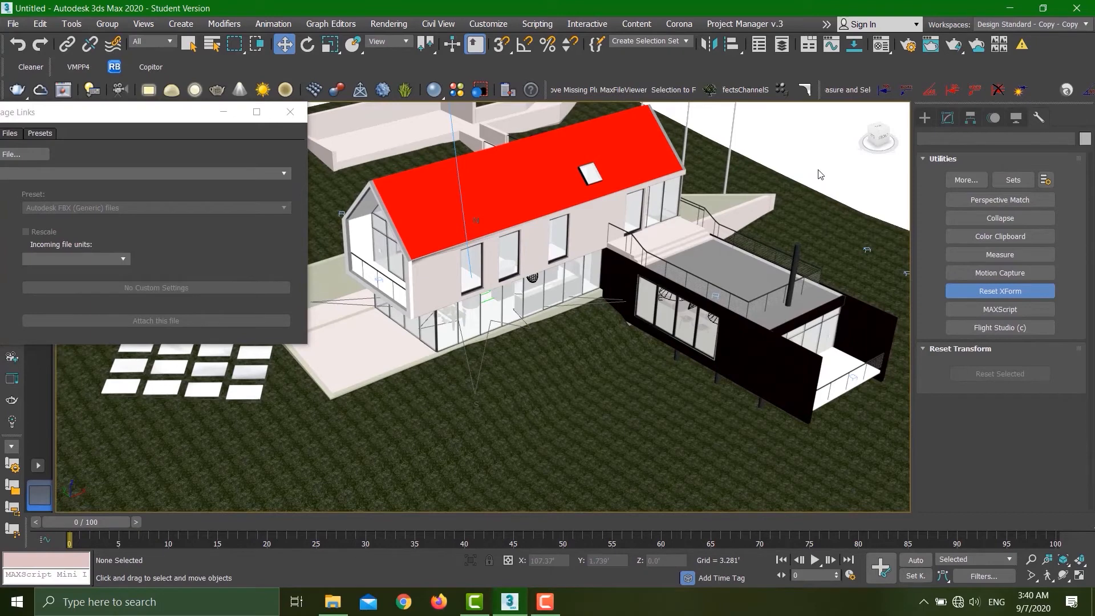
mouse_move(808, 203)
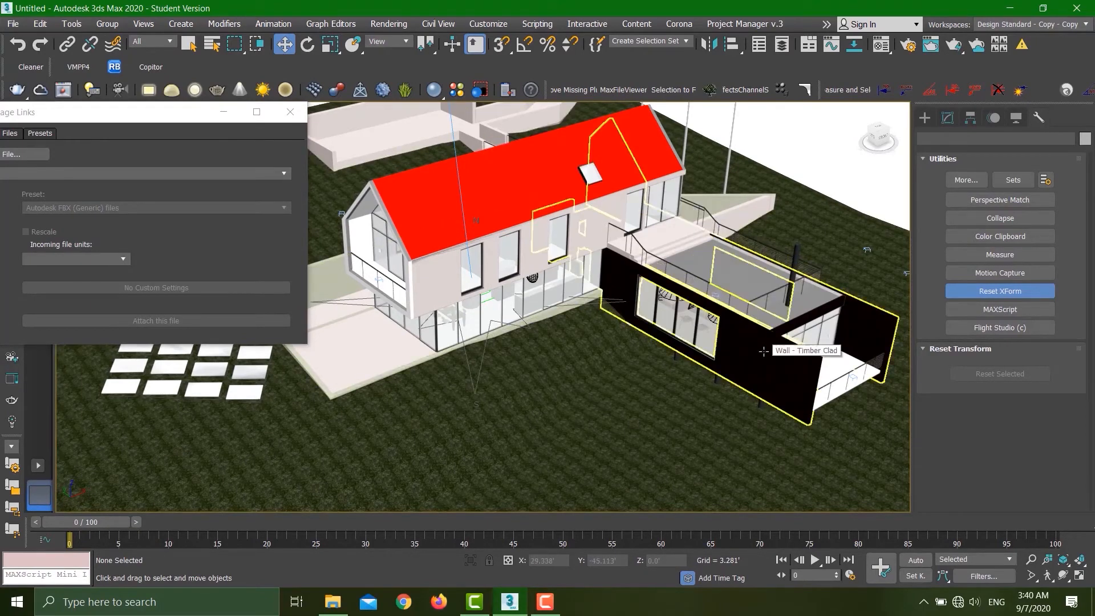
click(743, 355)
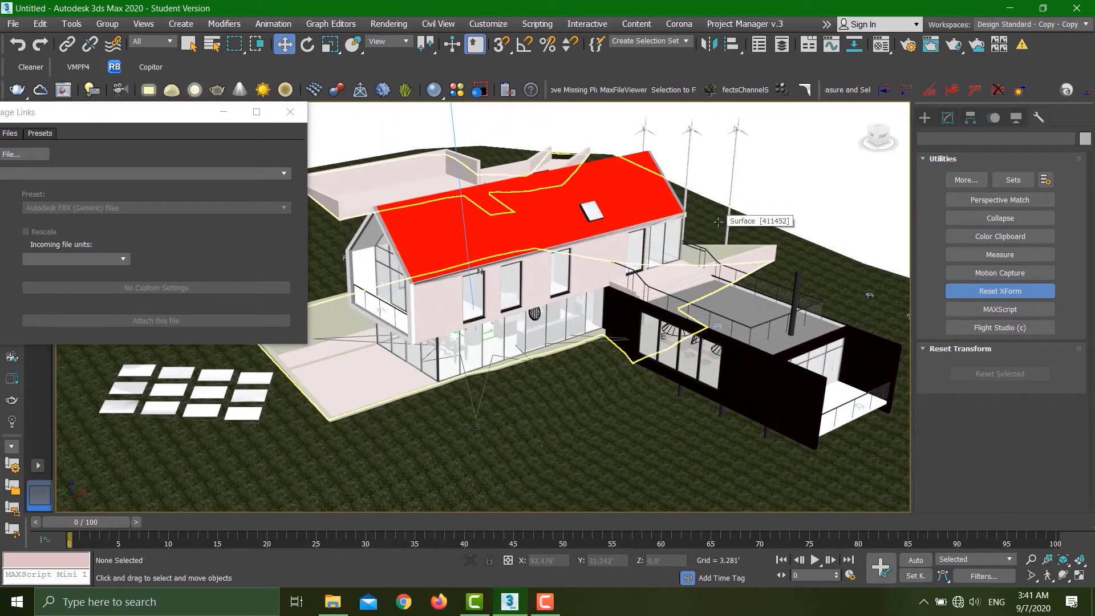
mouse_move(410, 240)
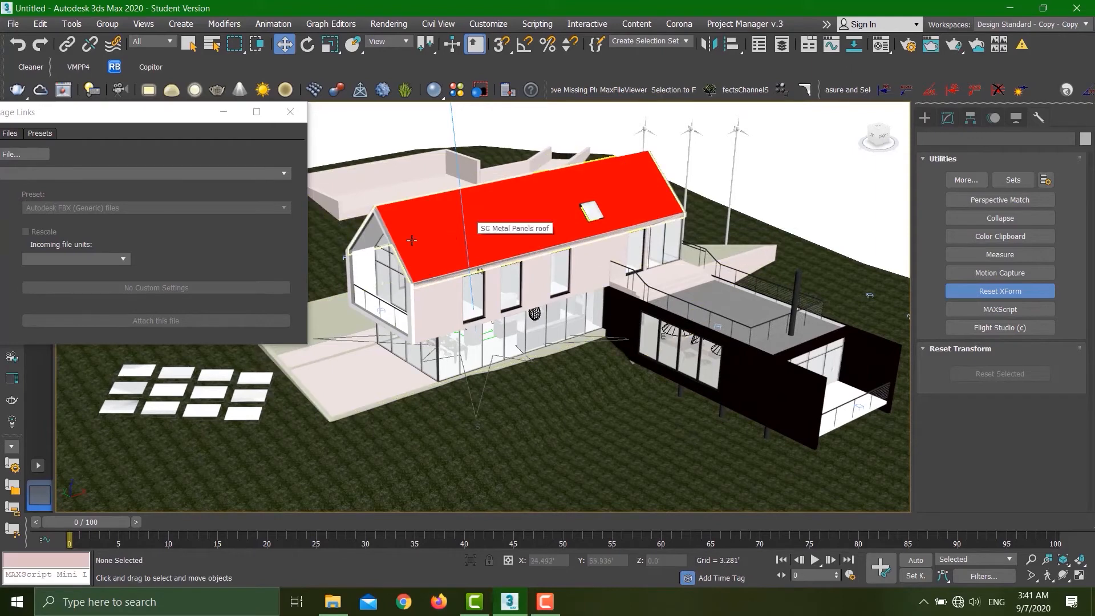
click(514, 228)
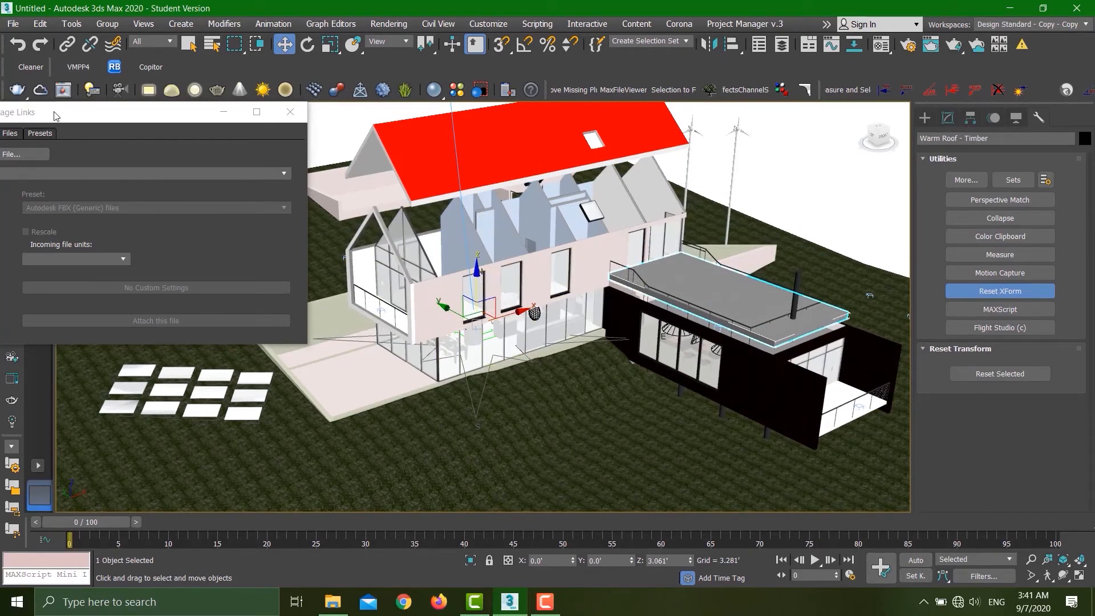
click(234, 291)
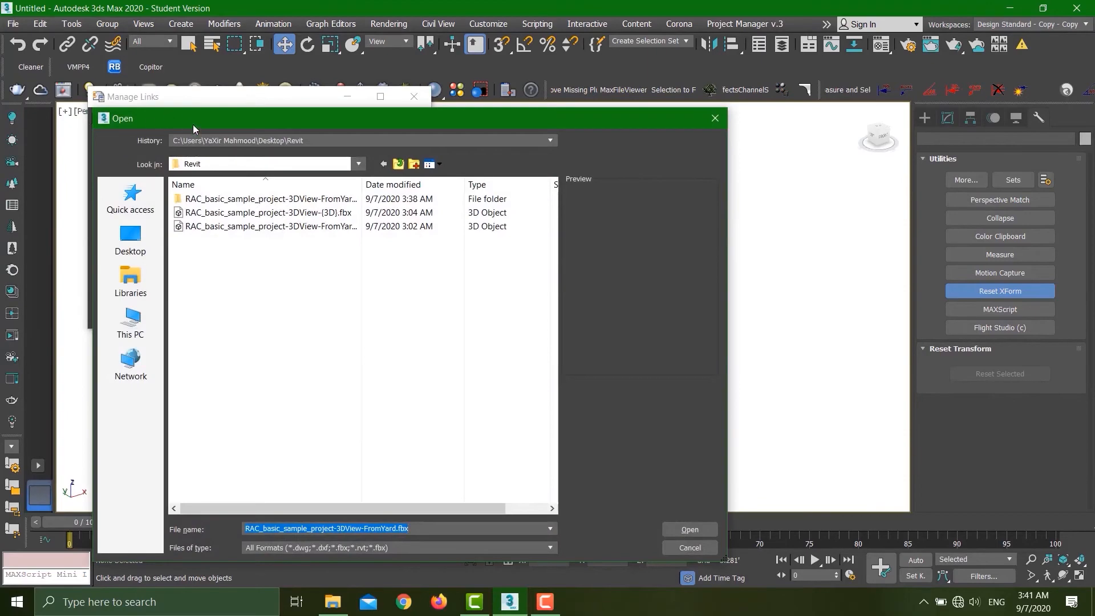
Cancel the Open dialog without choosing another file to link
click(688, 528)
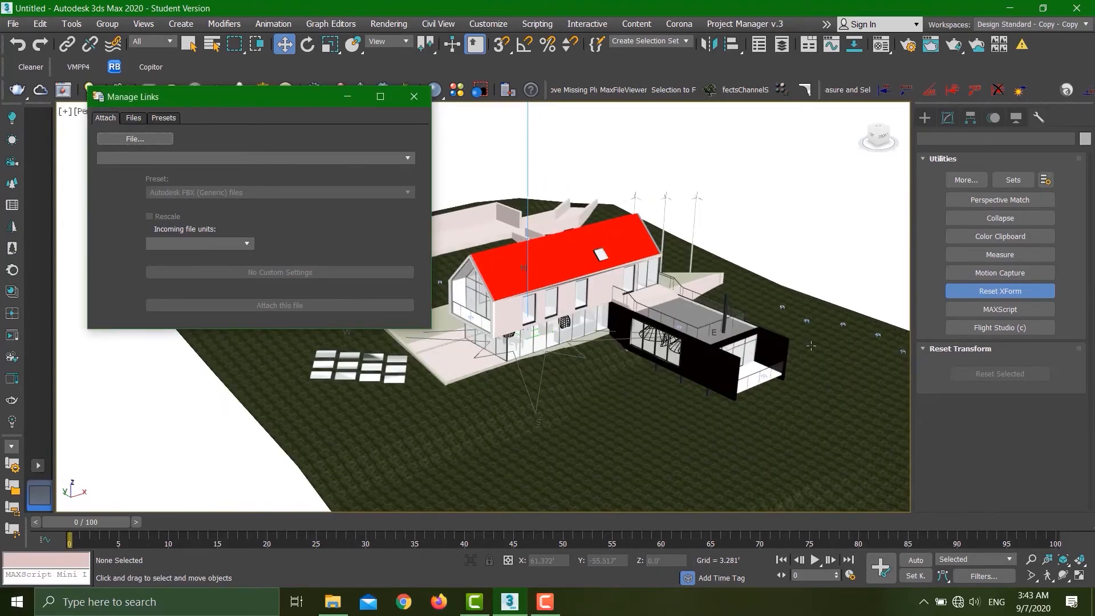
Close and reopen Manage Links from File > Reference, showing the Files tab list
click(414, 96)
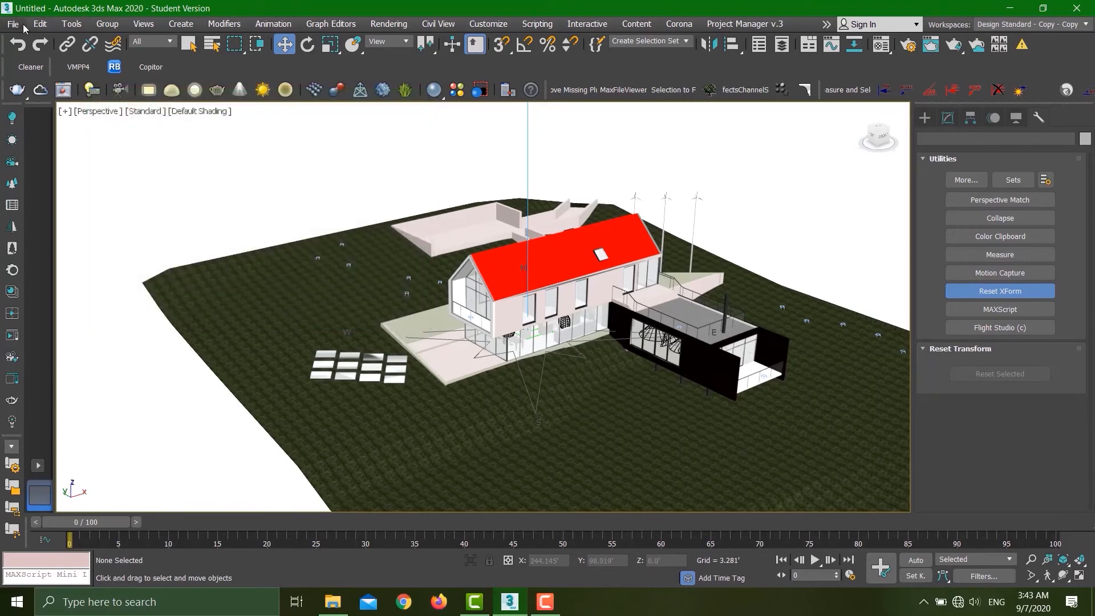
click(12, 23)
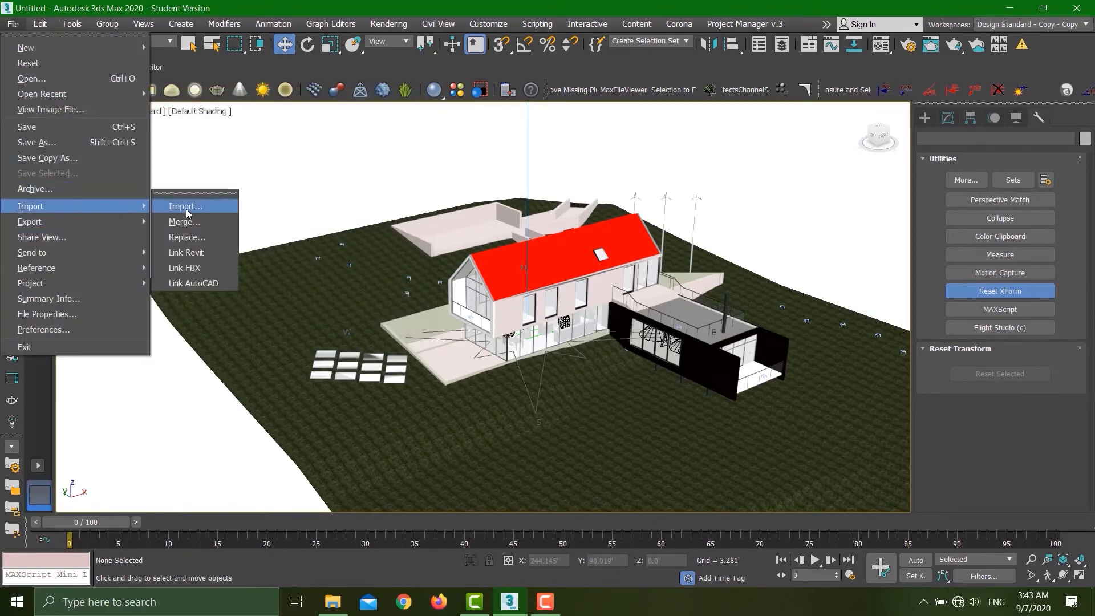
mouse_move(186, 206)
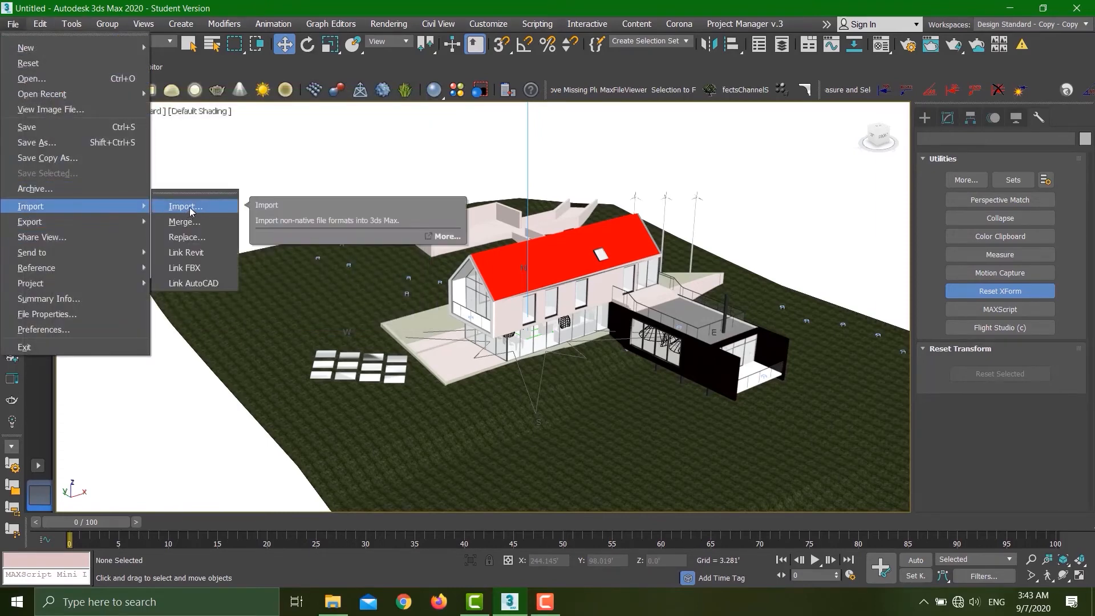
mouse_move(184, 267)
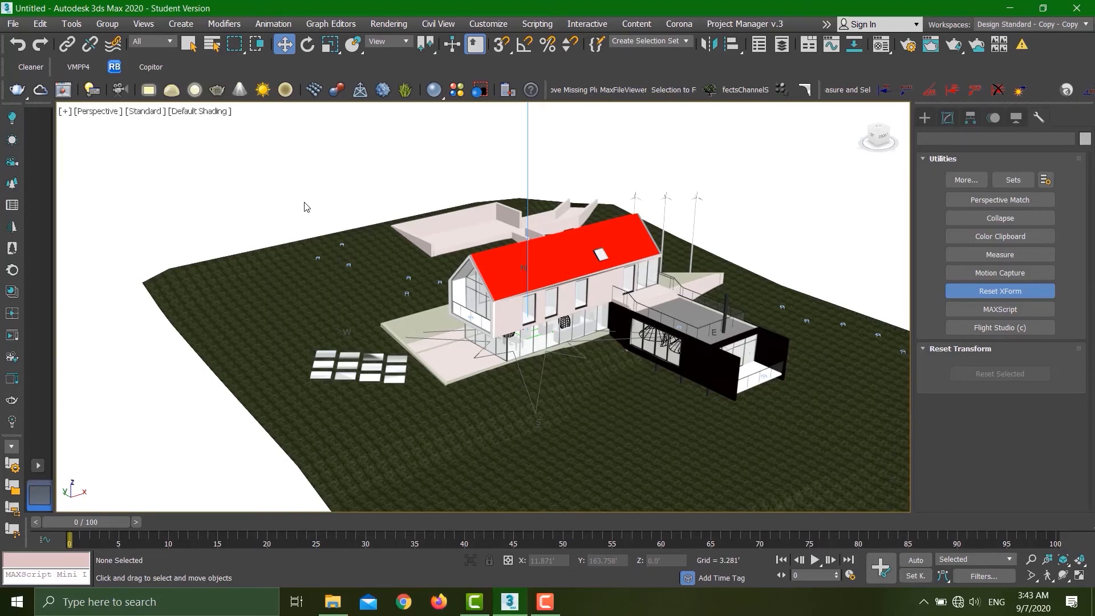
click(12, 23)
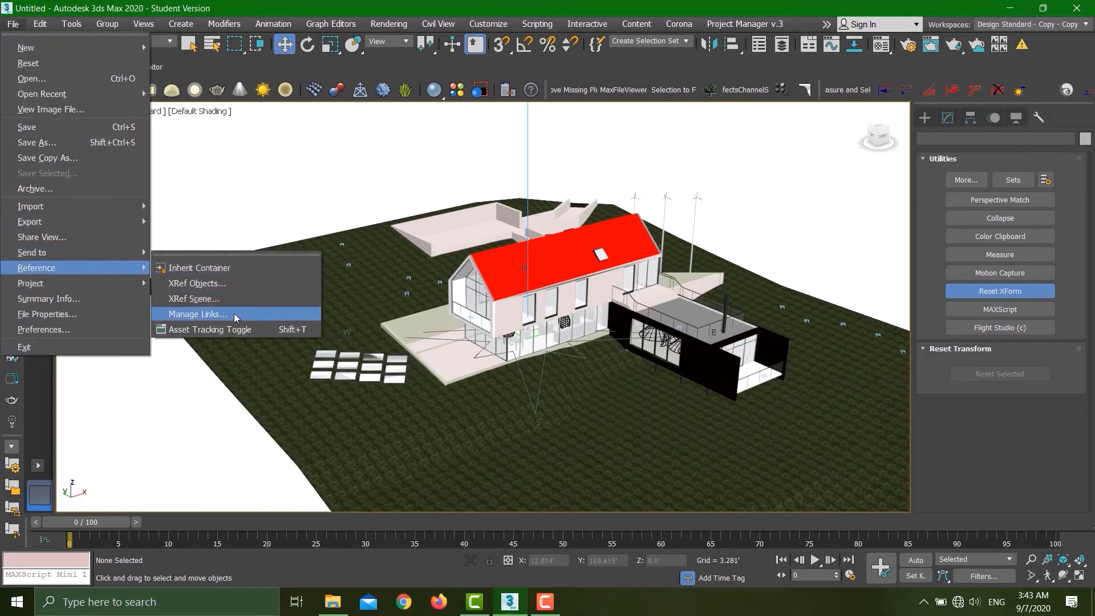
click(196, 313)
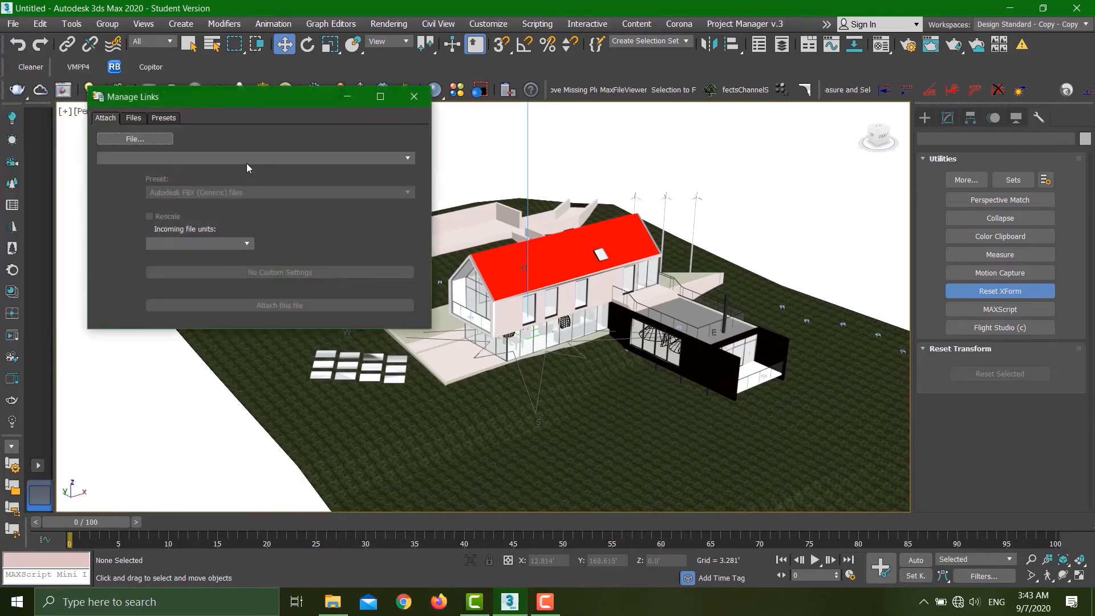
click(133, 118)
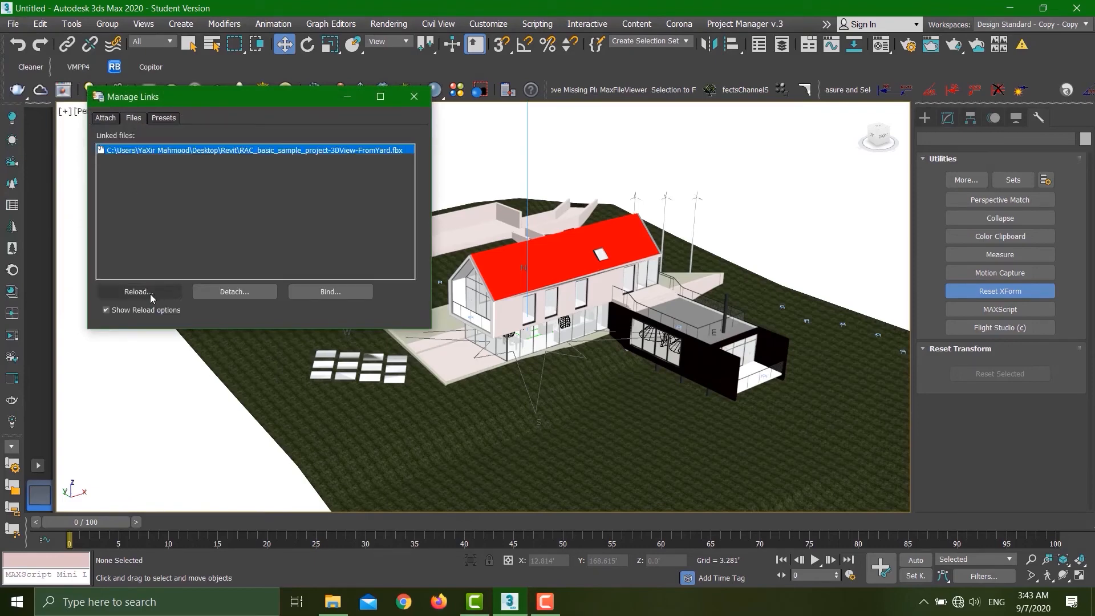